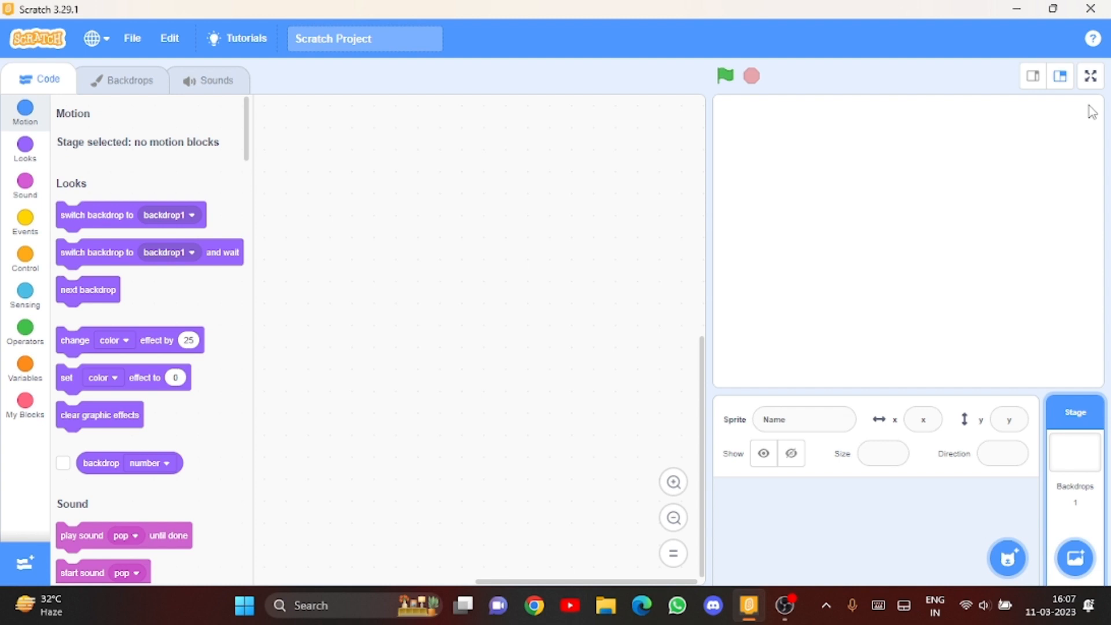
{"action": "mouse_move", "coordinate": [437, 59]}
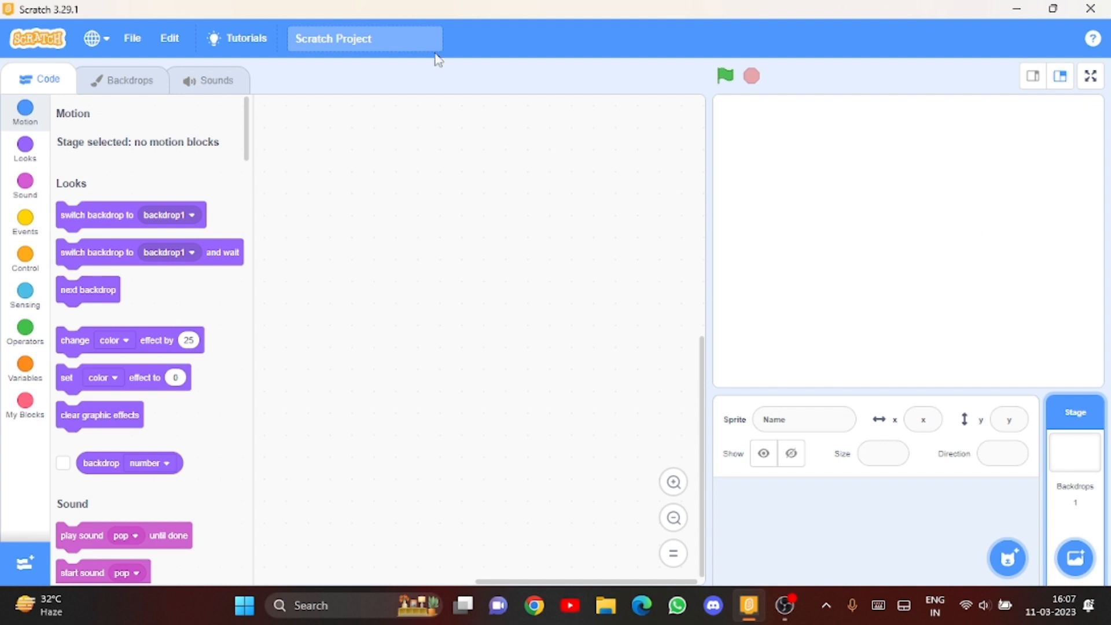
Step: Rename the project to 'Clicker Game' in the title field
{"action": "type", "text": "Clicker Gam"}
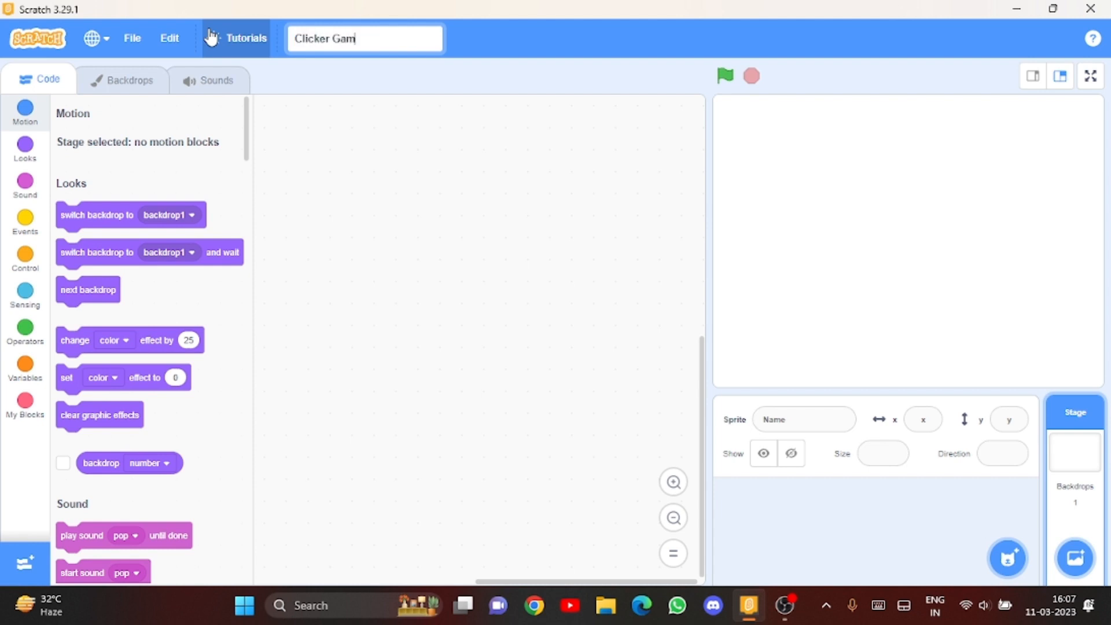
{"action": "type", "text": "e"}
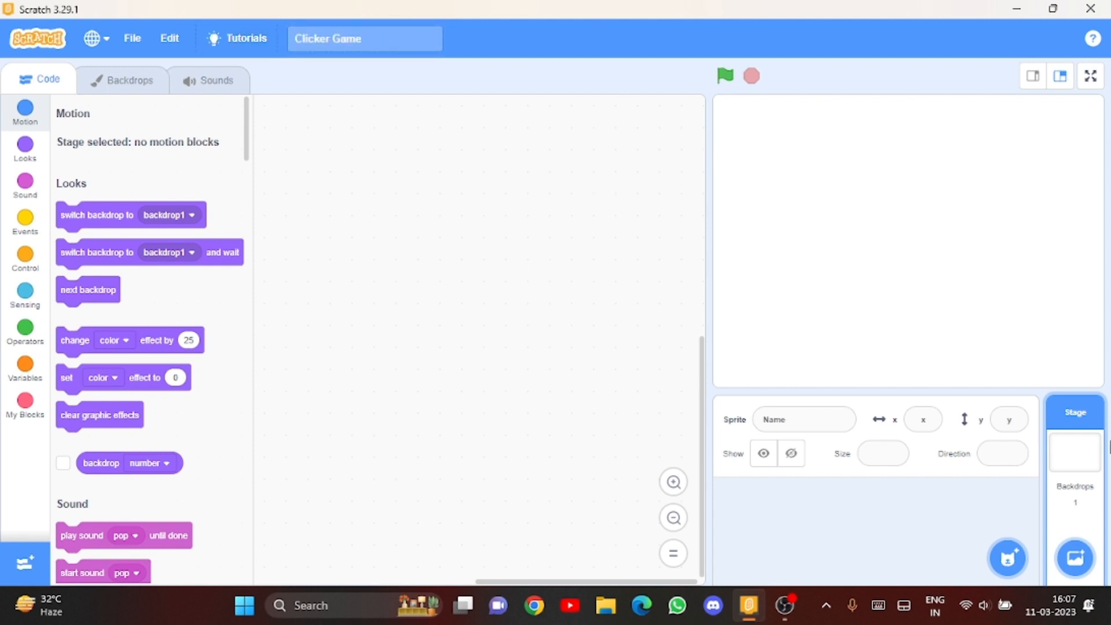
Step: Add the Balloon1 sprite from the library and review its three balloon costumes
{"action": "left_click", "coordinate": [1007, 558]}
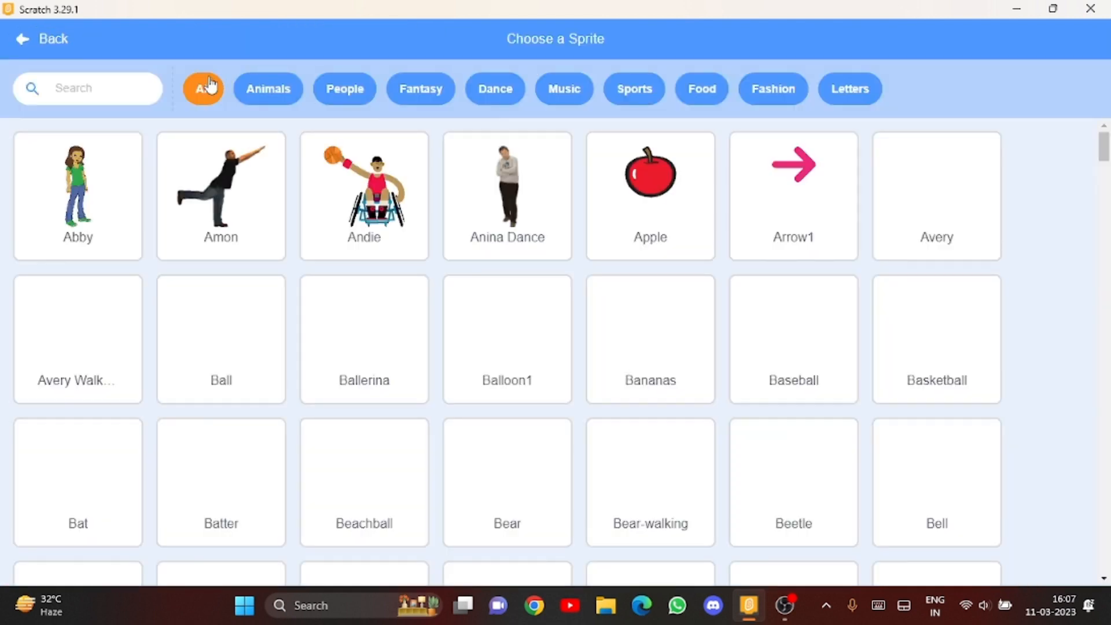
{"action": "left_click", "coordinate": [41, 39]}
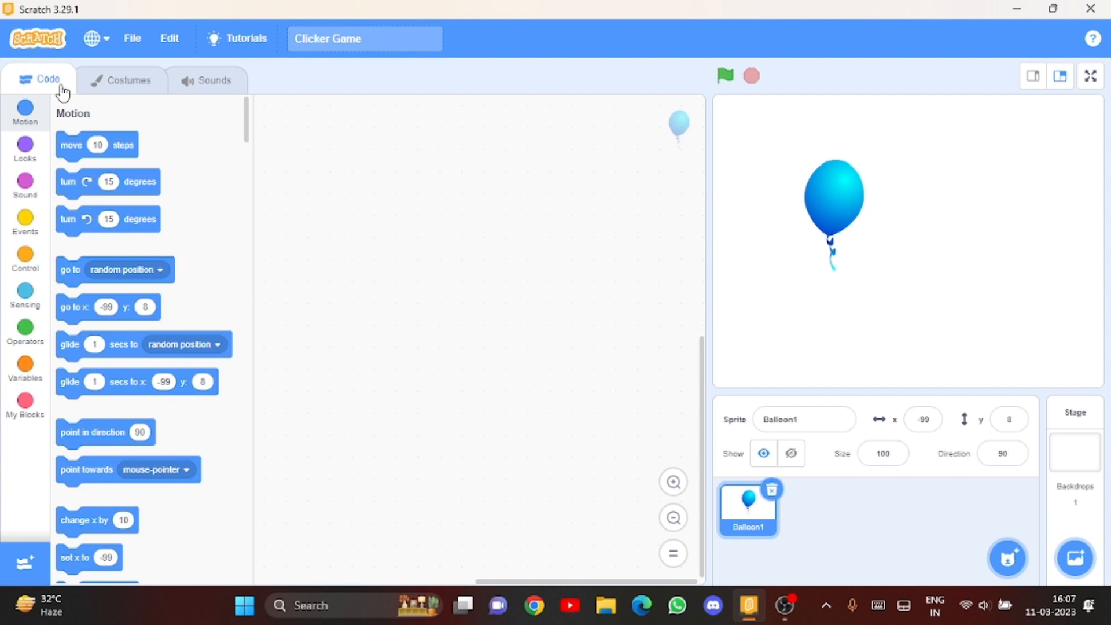
{"action": "left_click", "coordinate": [128, 80]}
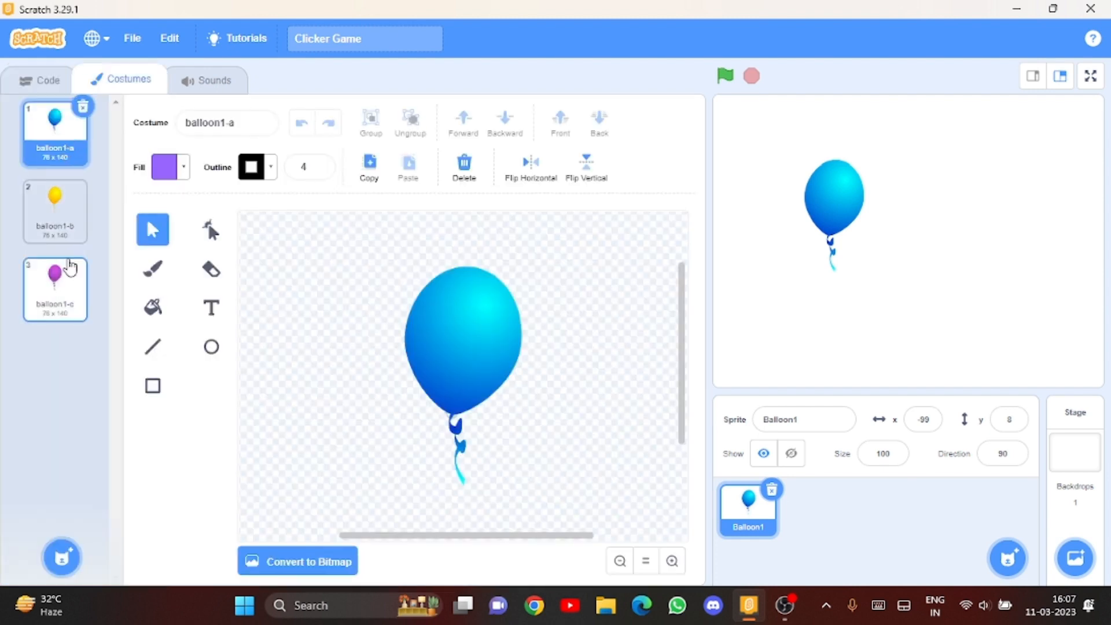
{"action": "left_click", "coordinate": [47, 80]}
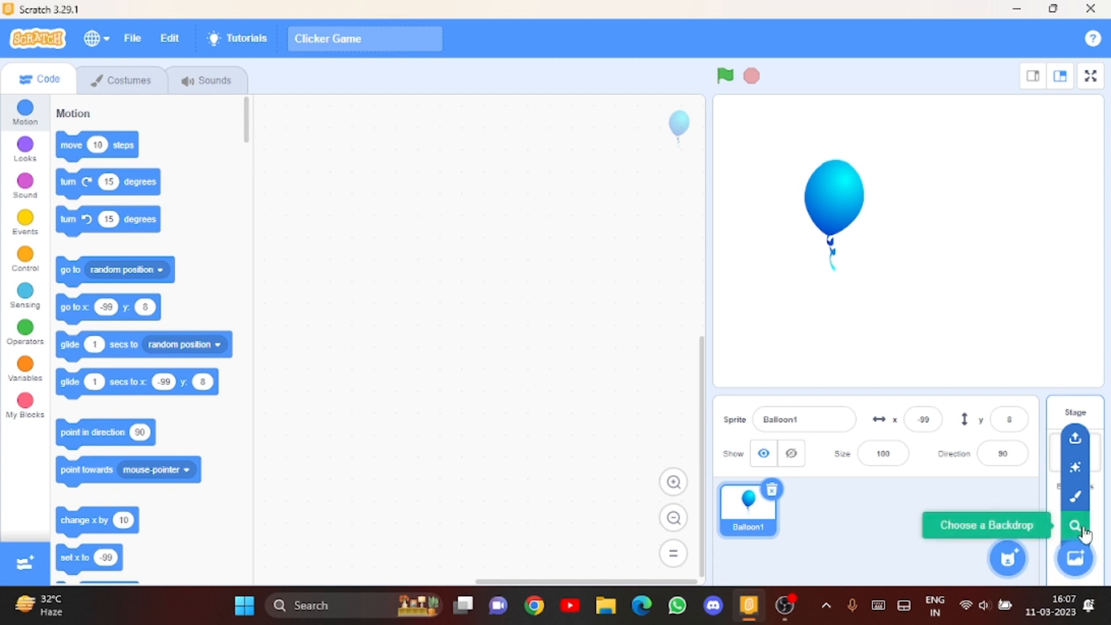
Step: Set the Stars backdrop from the Space category as the stage background
{"action": "left_click", "coordinate": [1073, 526]}
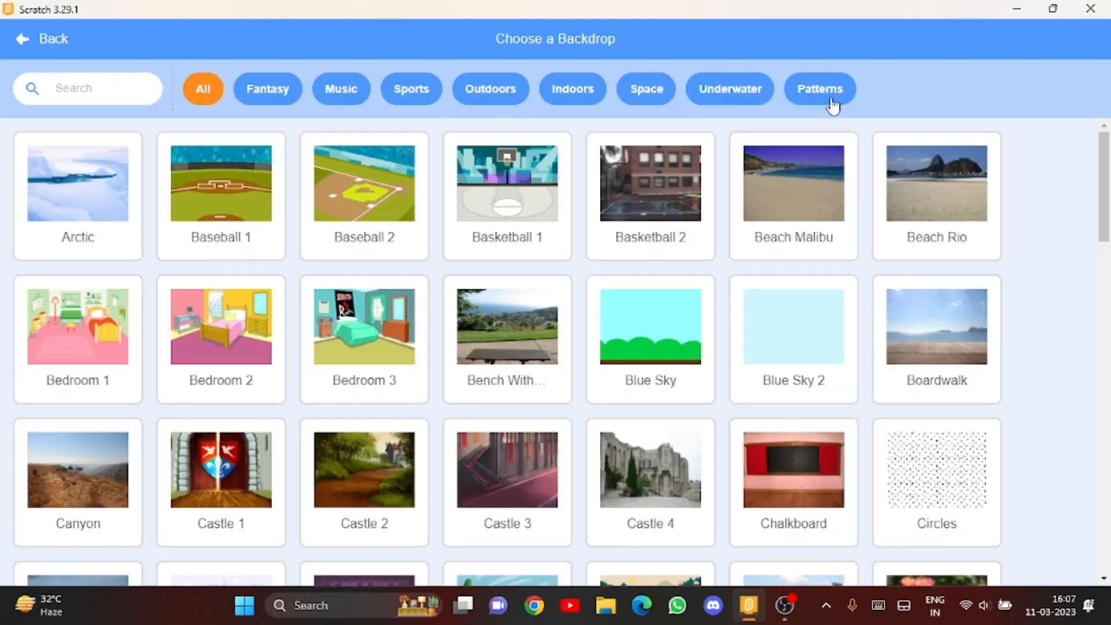
{"action": "left_click", "coordinate": [819, 89]}
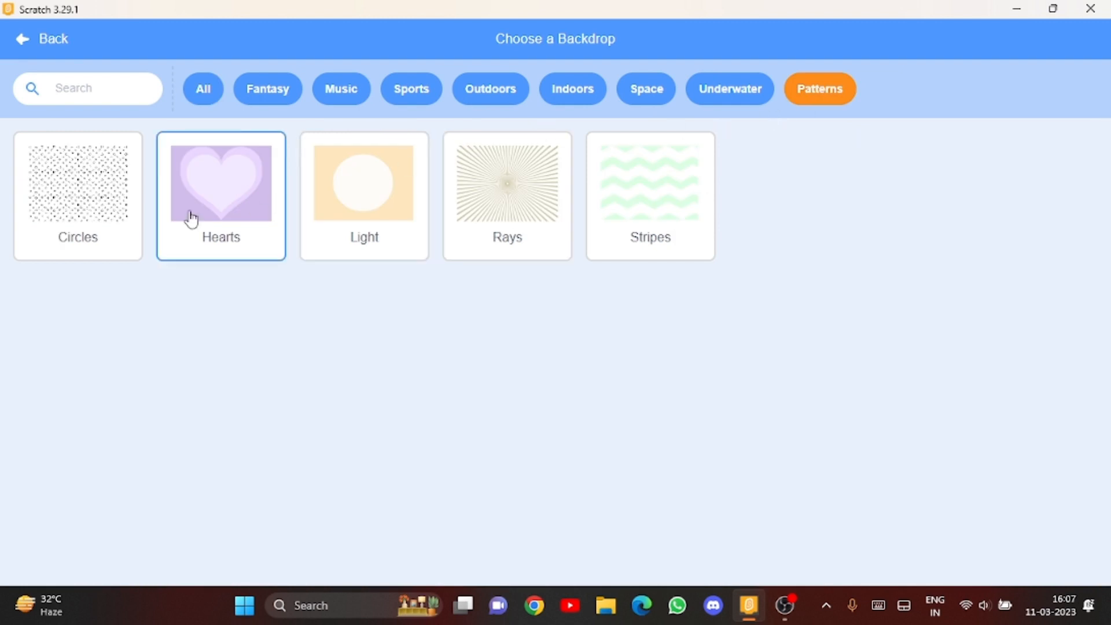
{"action": "left_click", "coordinate": [644, 88]}
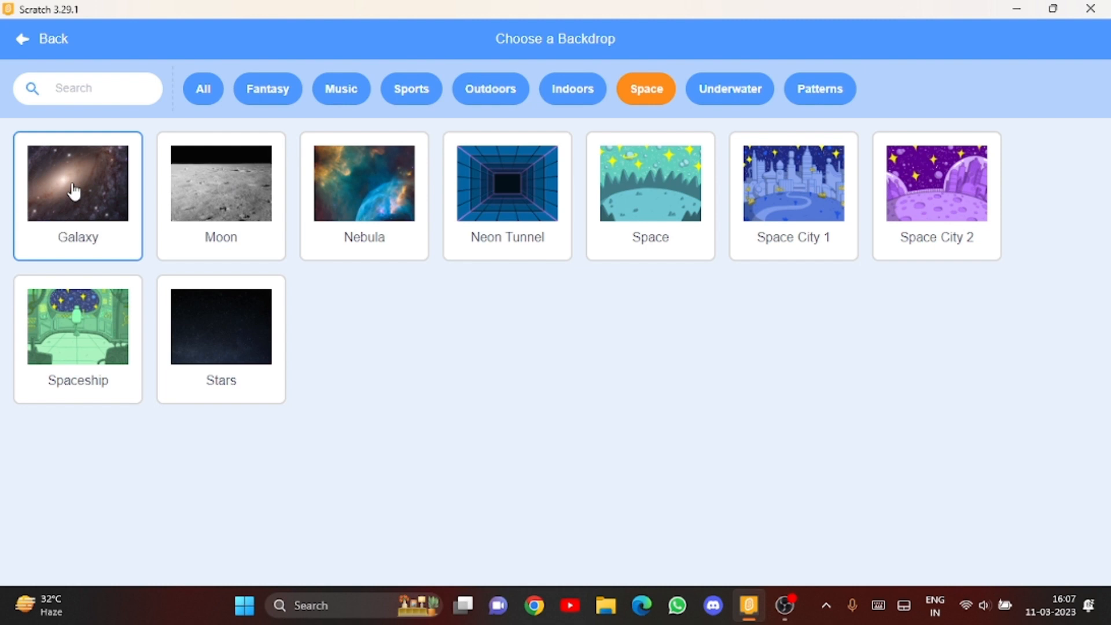
{"action": "left_click", "coordinate": [219, 327]}
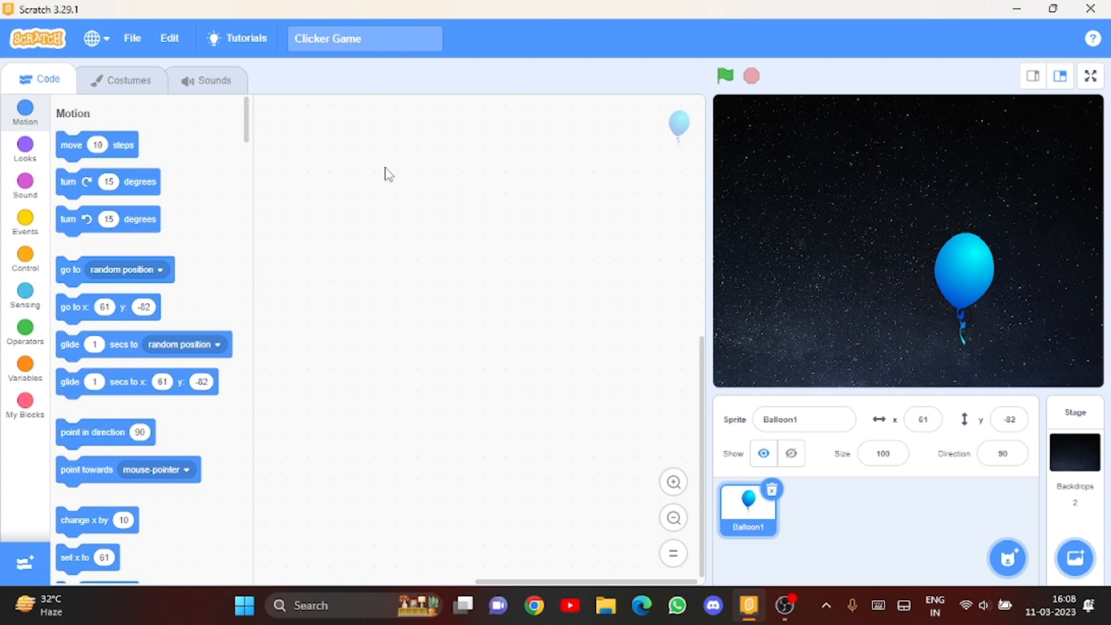
{"action": "mouse_move", "coordinate": [490, 204]}
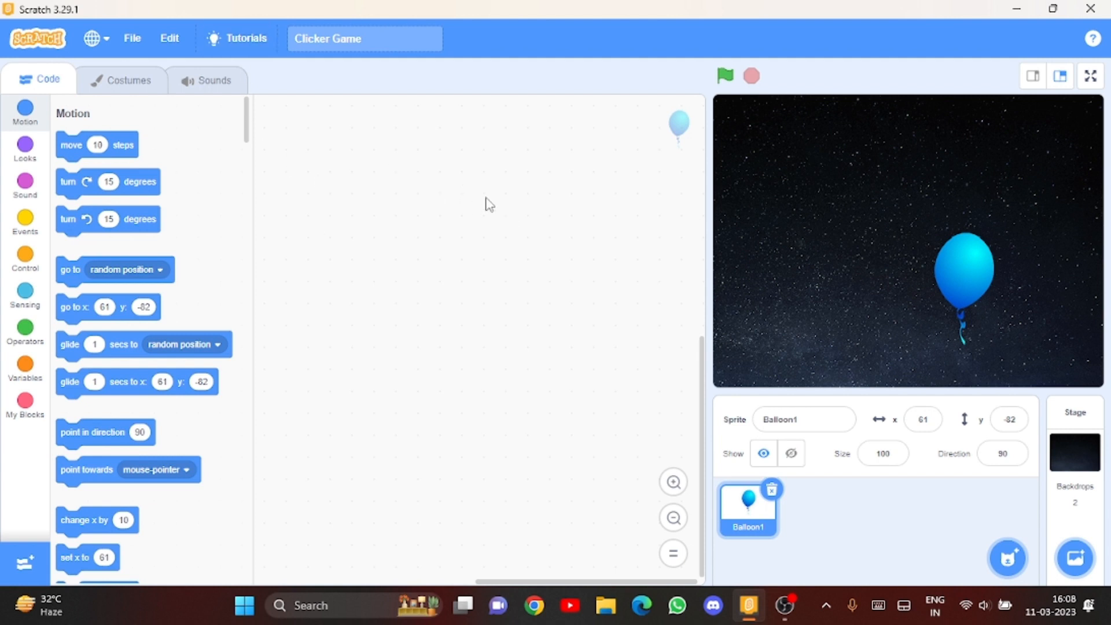
{"action": "mouse_move", "coordinate": [454, 300]}
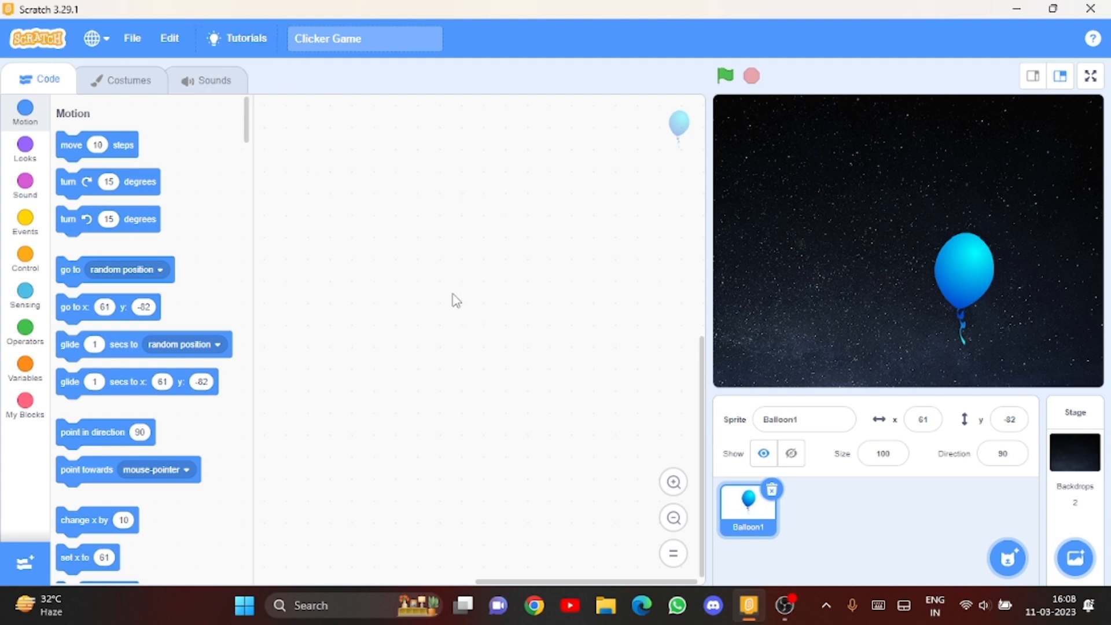
{"action": "mouse_move", "coordinate": [23, 213]}
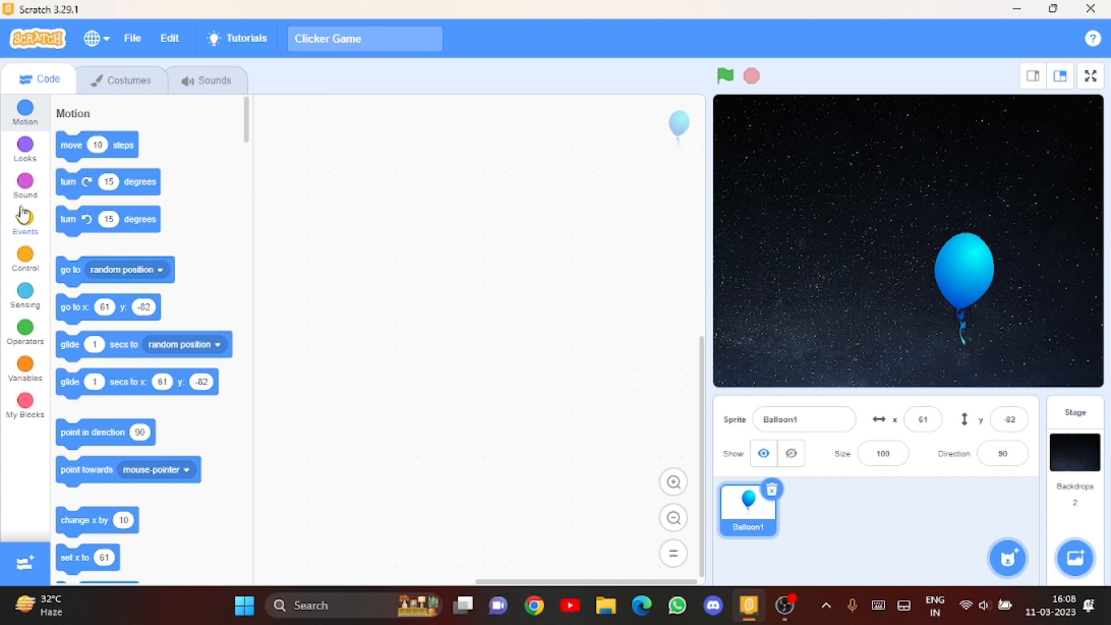
Step: Script the balloon so clicking it plays the Pop sound until done, then hides, and test it
{"action": "left_click", "coordinate": [25, 222]}
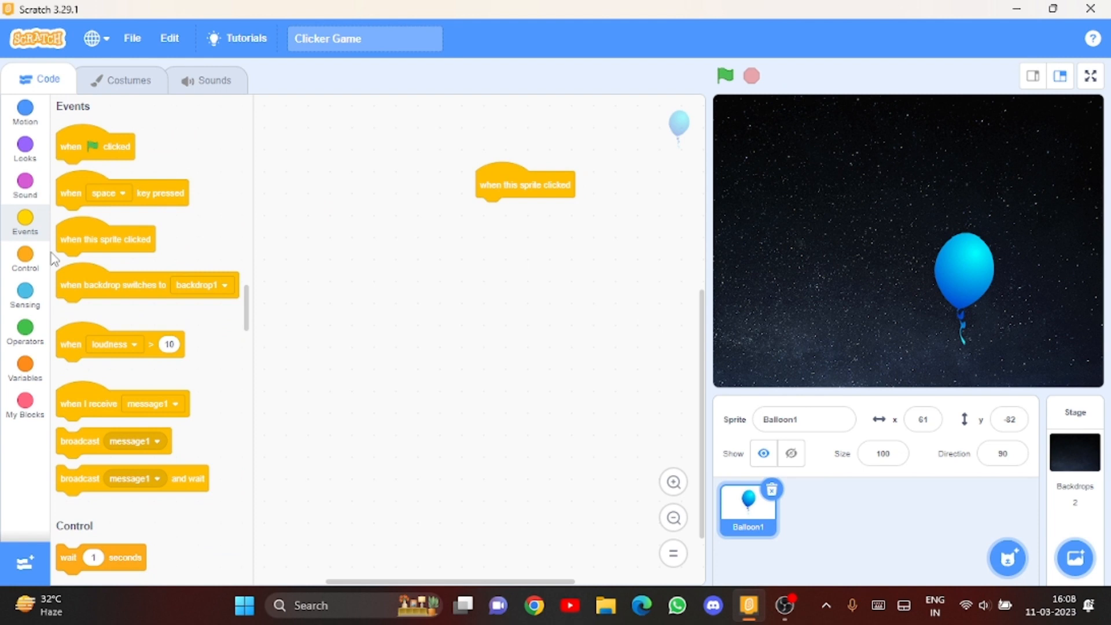
{"action": "mouse_move", "coordinate": [120, 352]}
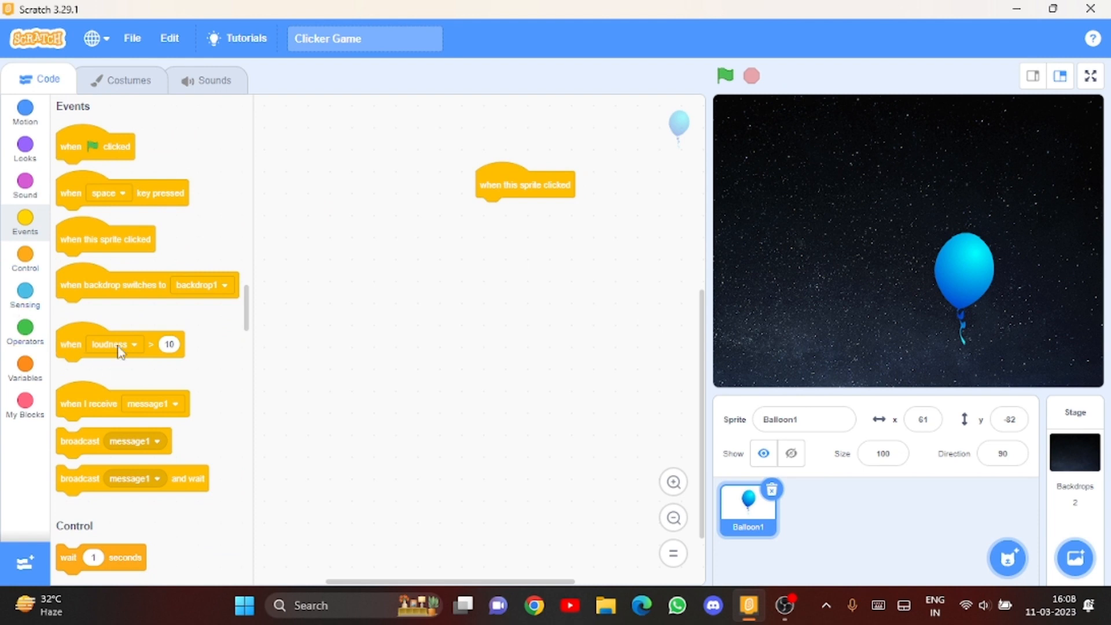
{"action": "mouse_move", "coordinate": [36, 217]}
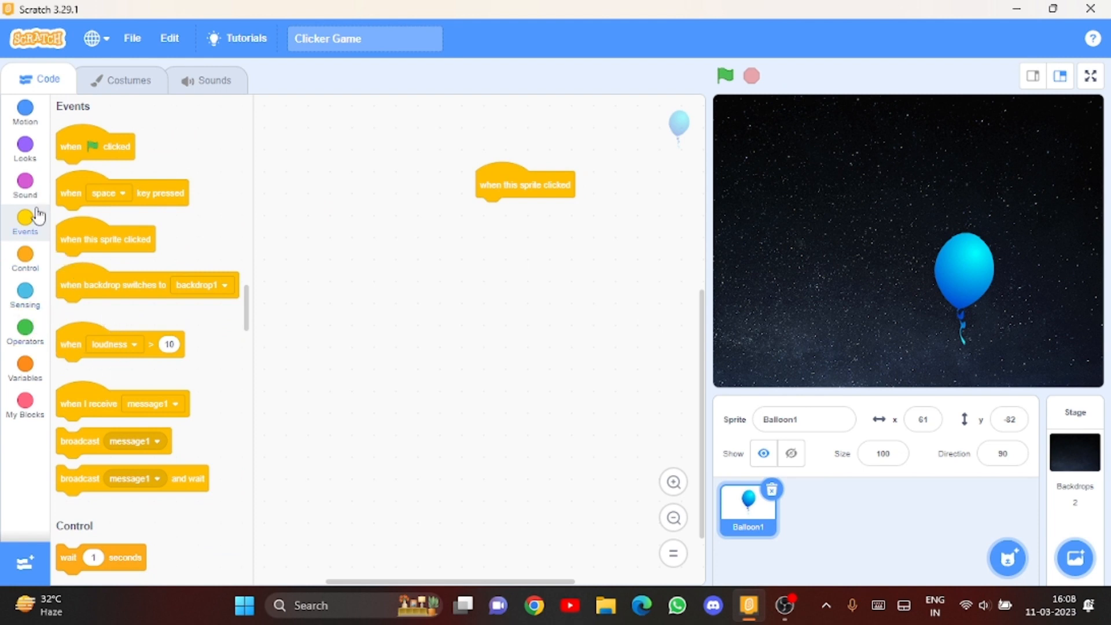
{"action": "left_click", "coordinate": [25, 183]}
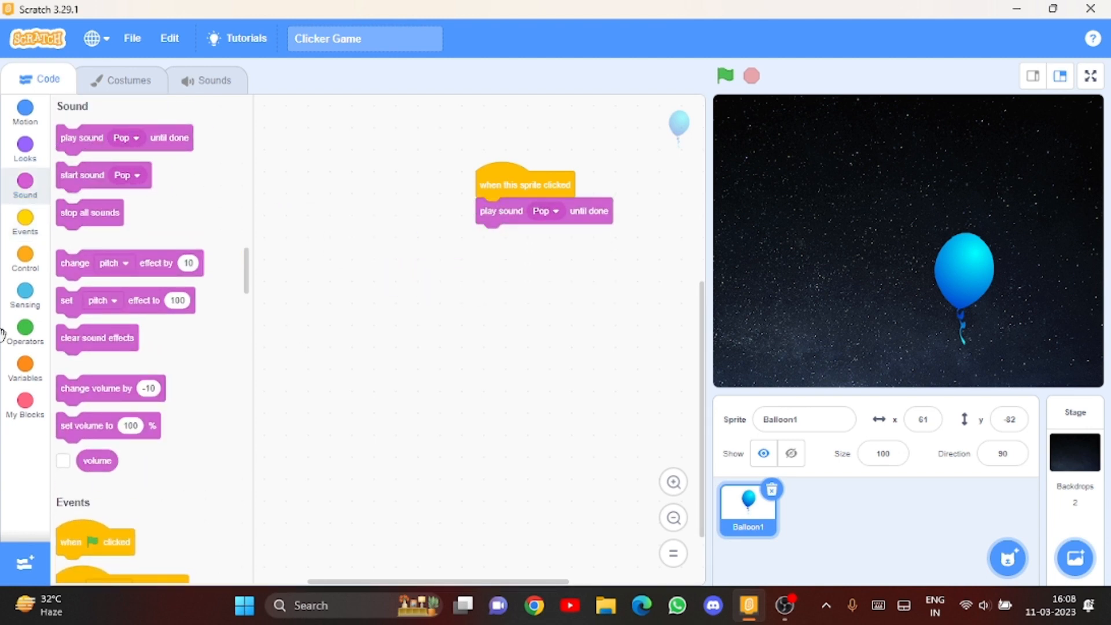
{"action": "mouse_move", "coordinate": [68, 264]}
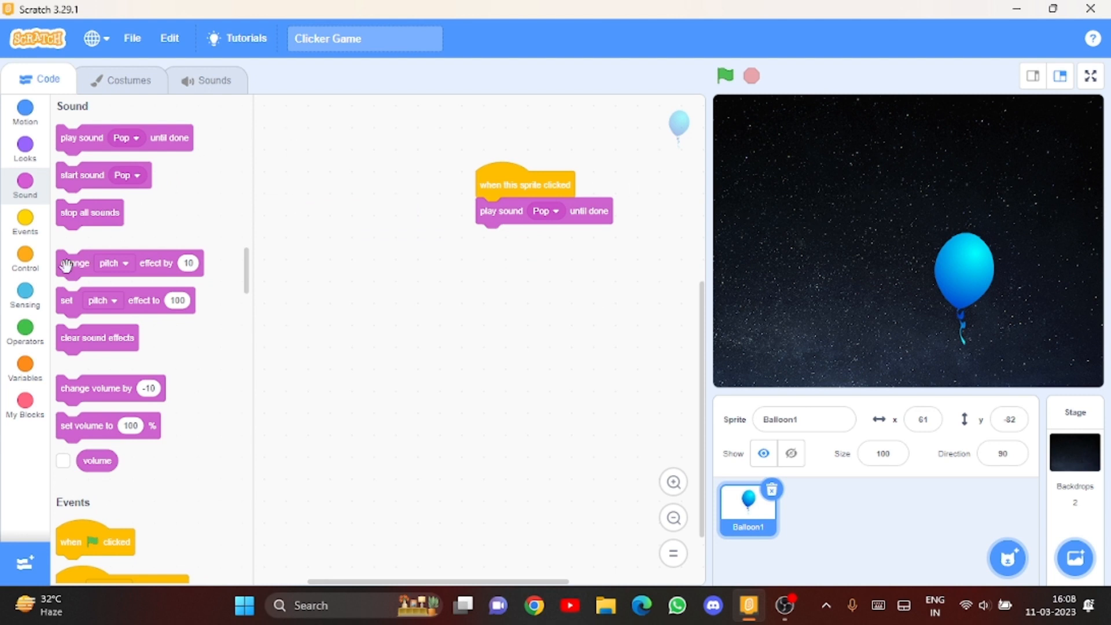
{"action": "mouse_move", "coordinate": [56, 120]}
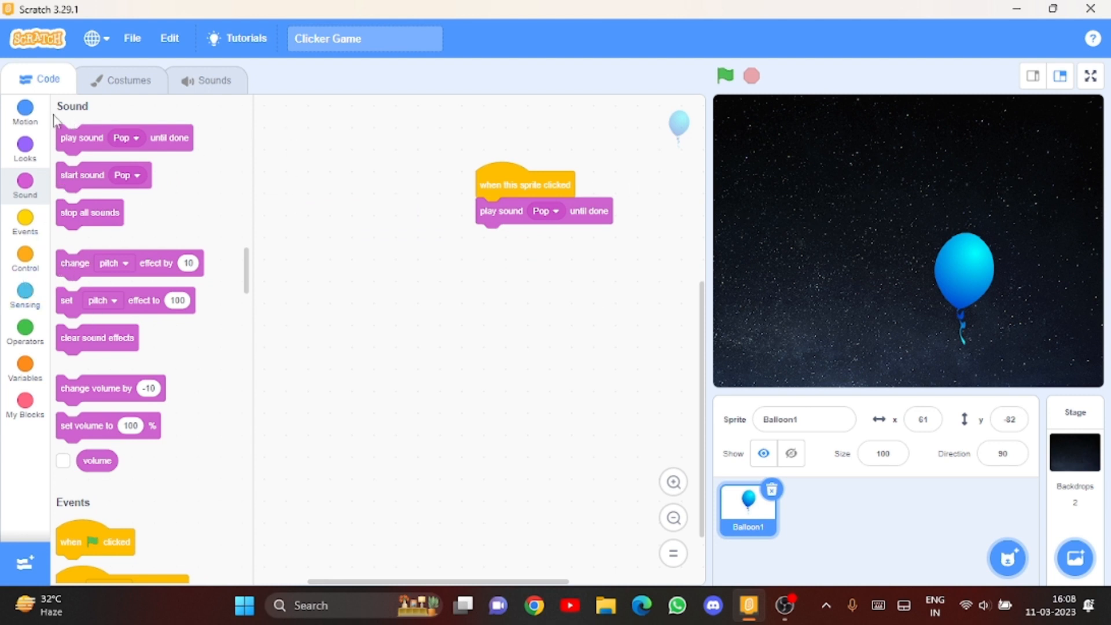
{"action": "left_click", "coordinate": [24, 149]}
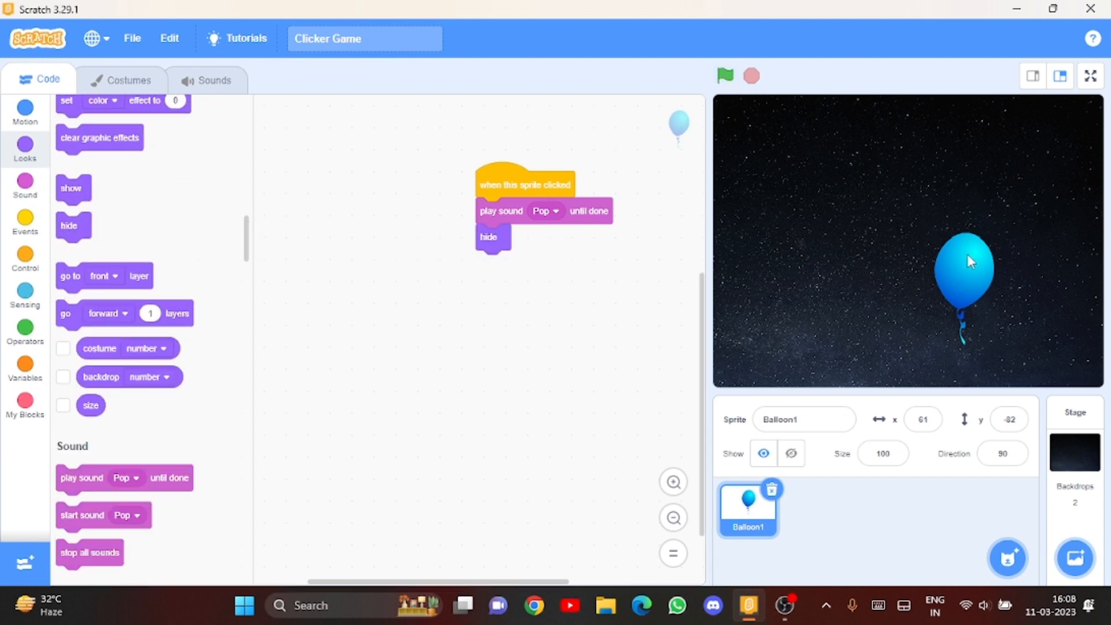
{"action": "left_click", "coordinate": [723, 76]}
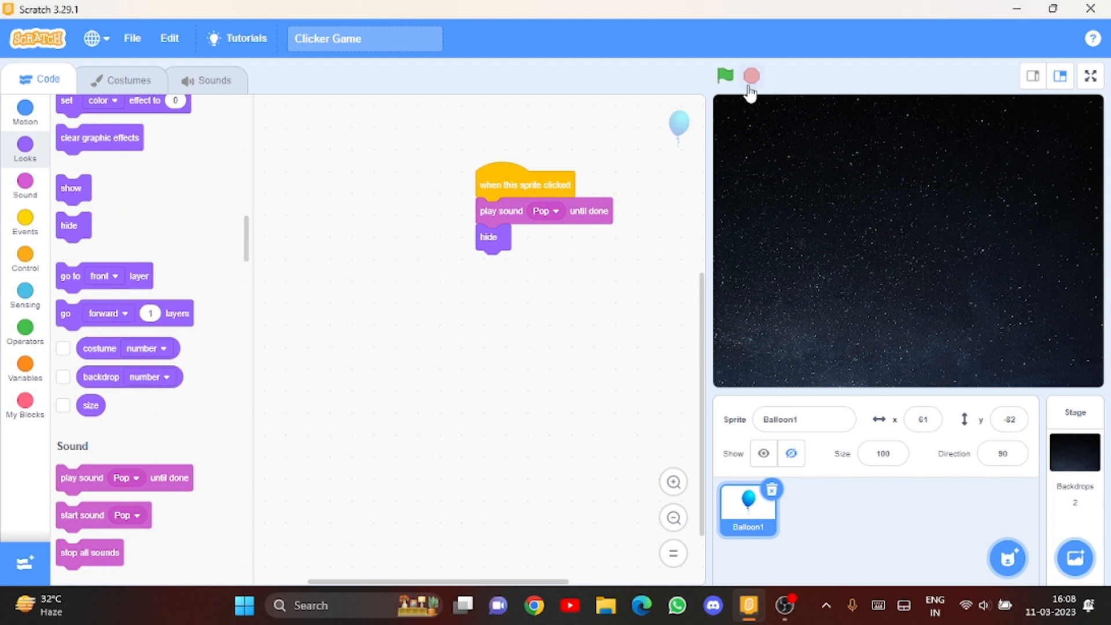
{"action": "mouse_move", "coordinate": [12, 241]}
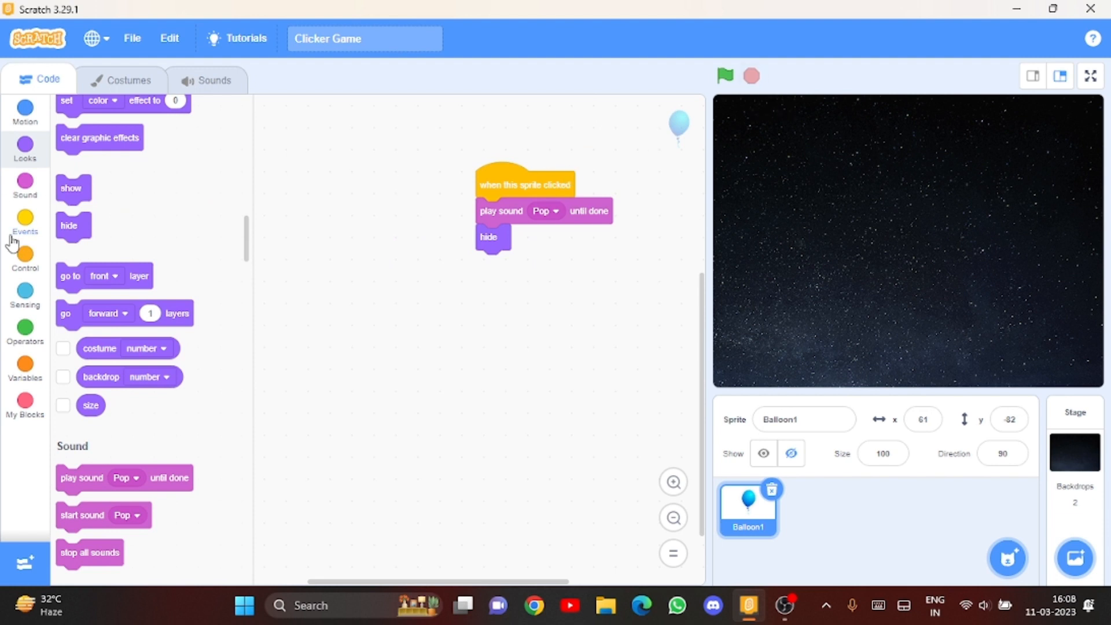
Step: Add a green-flag script that shows the balloon, and run it so the balloon reappears
{"action": "left_click", "coordinate": [24, 222]}
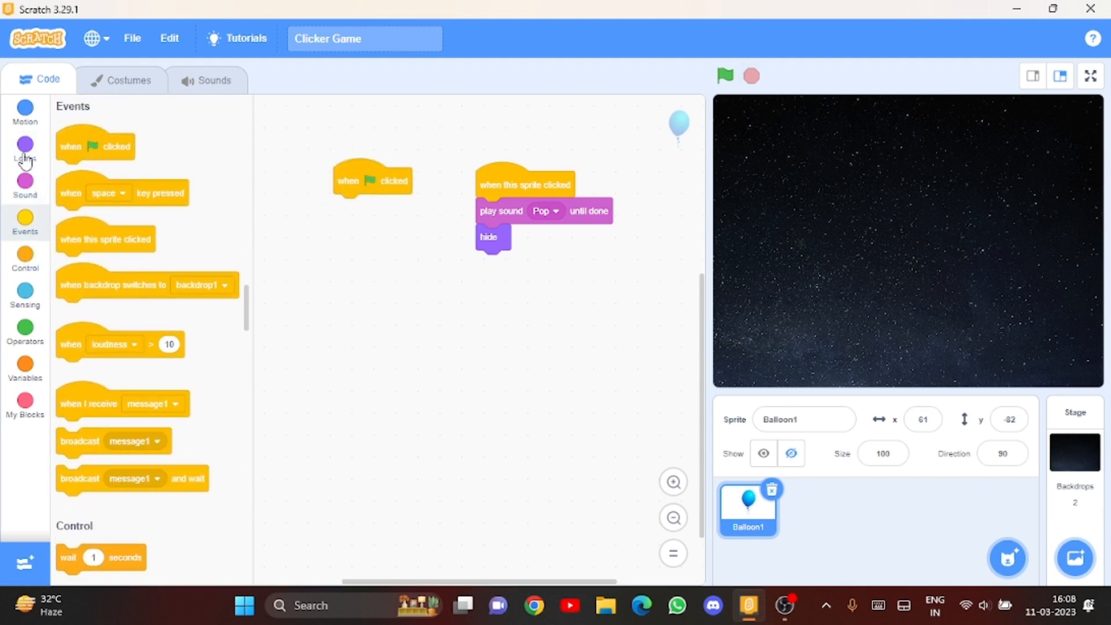
{"action": "left_click", "coordinate": [25, 149]}
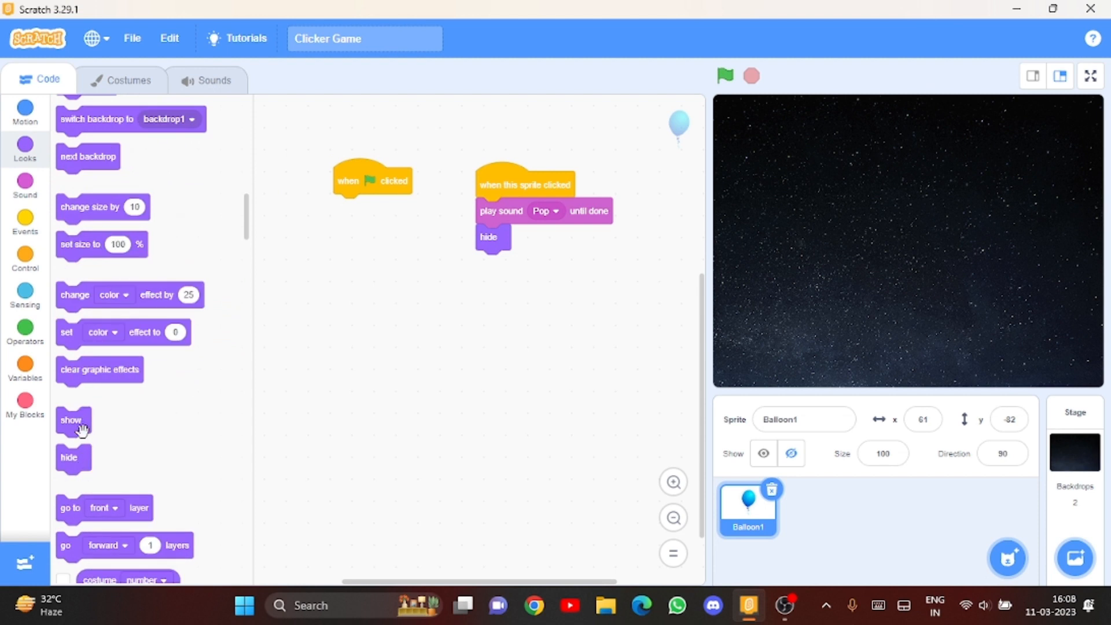
{"action": "left_click", "coordinate": [724, 76]}
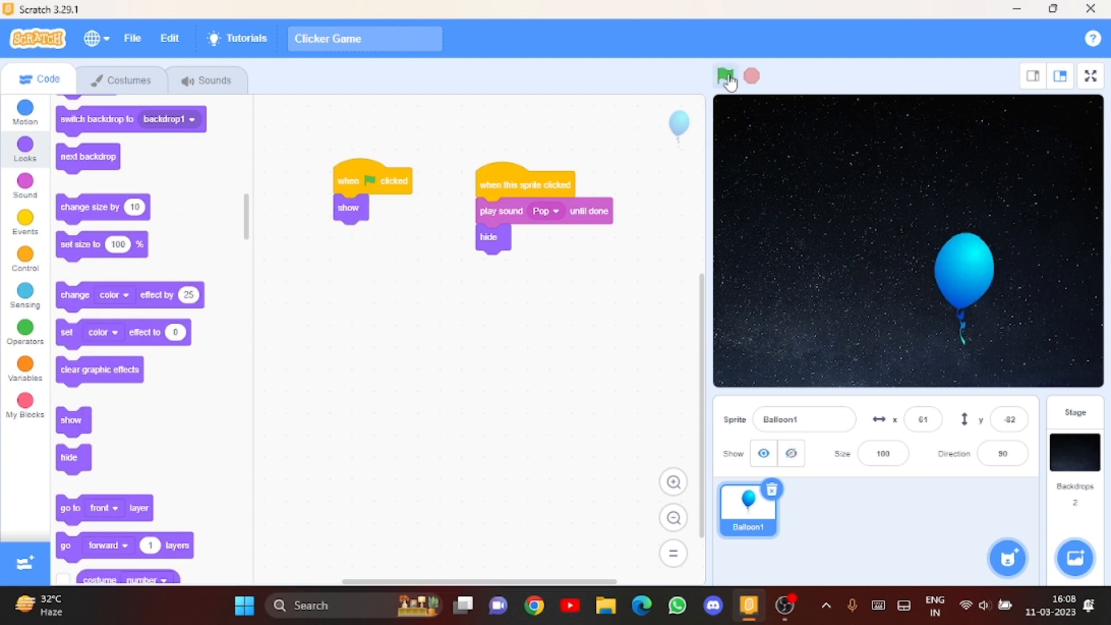
{"action": "left_click", "coordinate": [724, 76]}
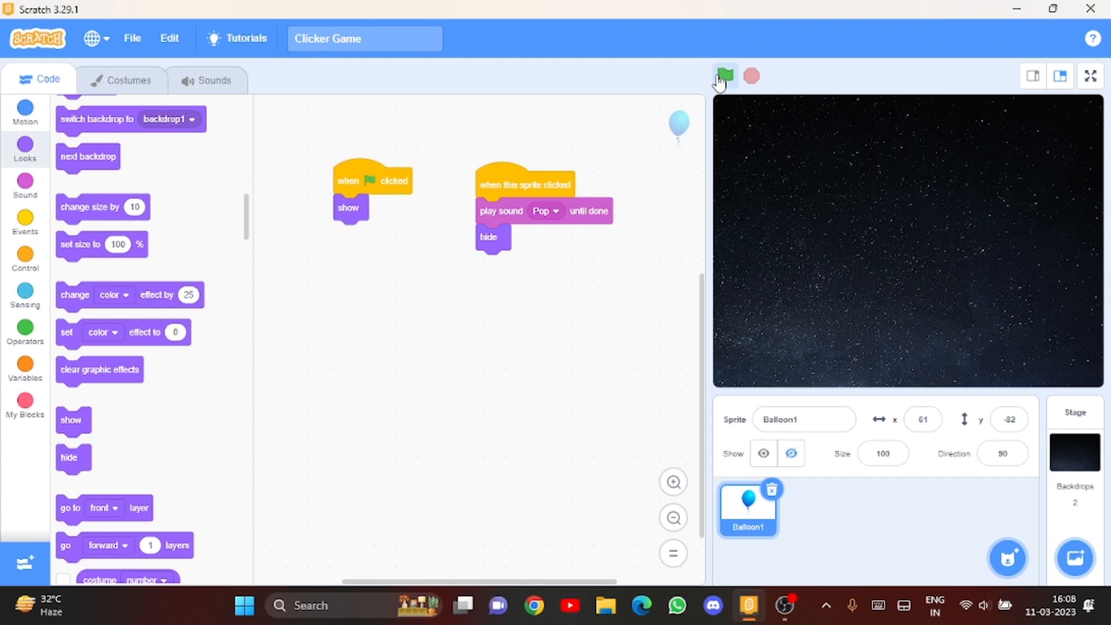
{"action": "left_click", "coordinate": [723, 75]}
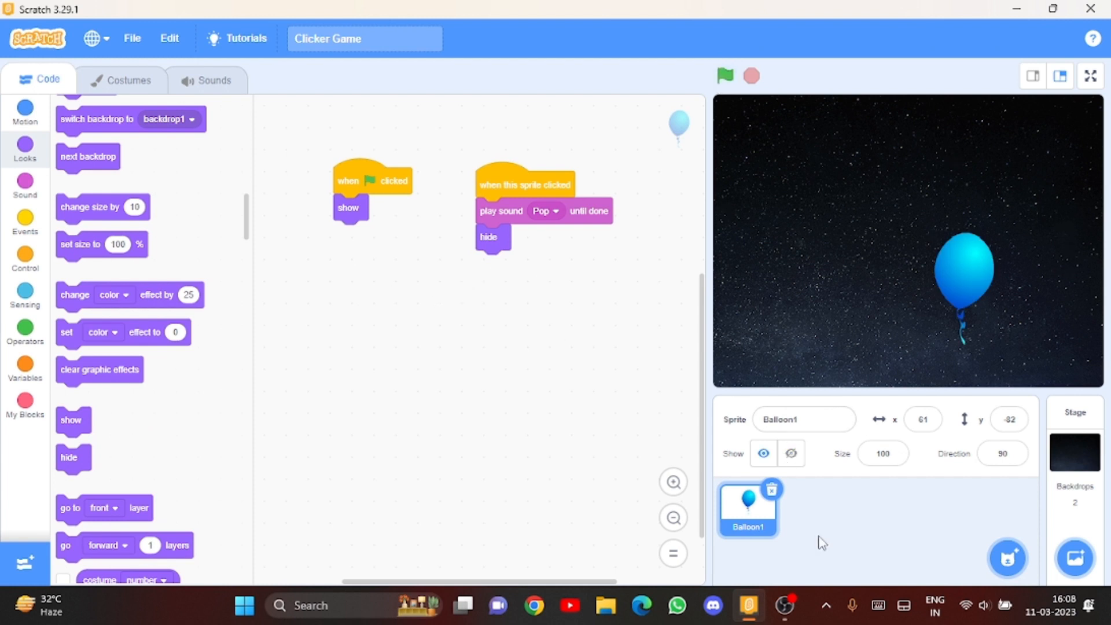
{"action": "left_click", "coordinate": [25, 365]}
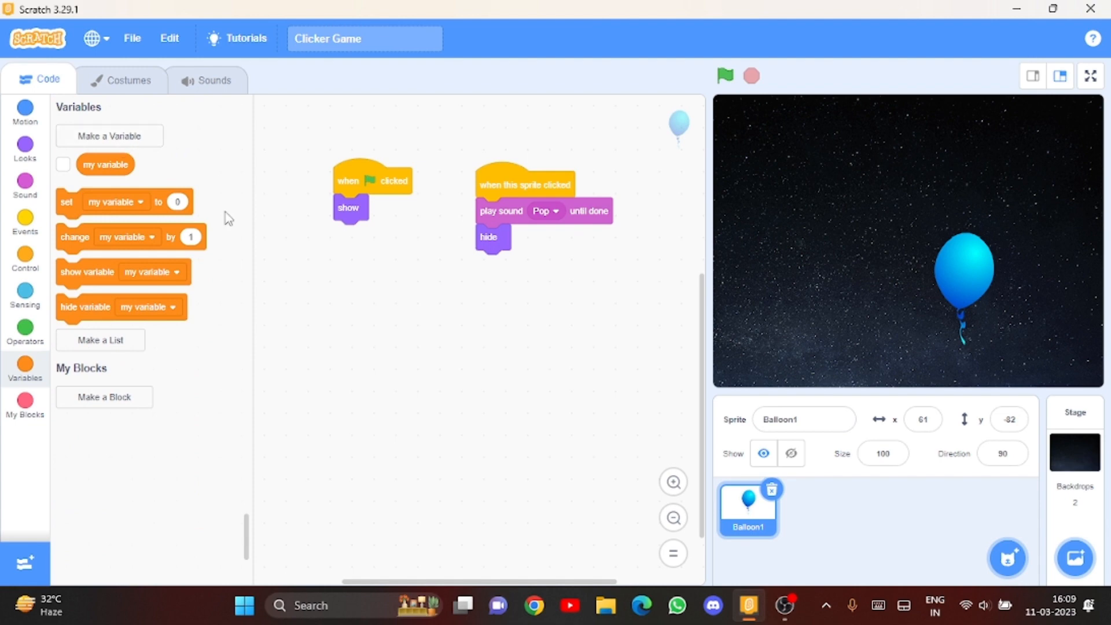
Step: Create a Score variable and make the click script change Score by 1
{"action": "left_click", "coordinate": [24, 112]}
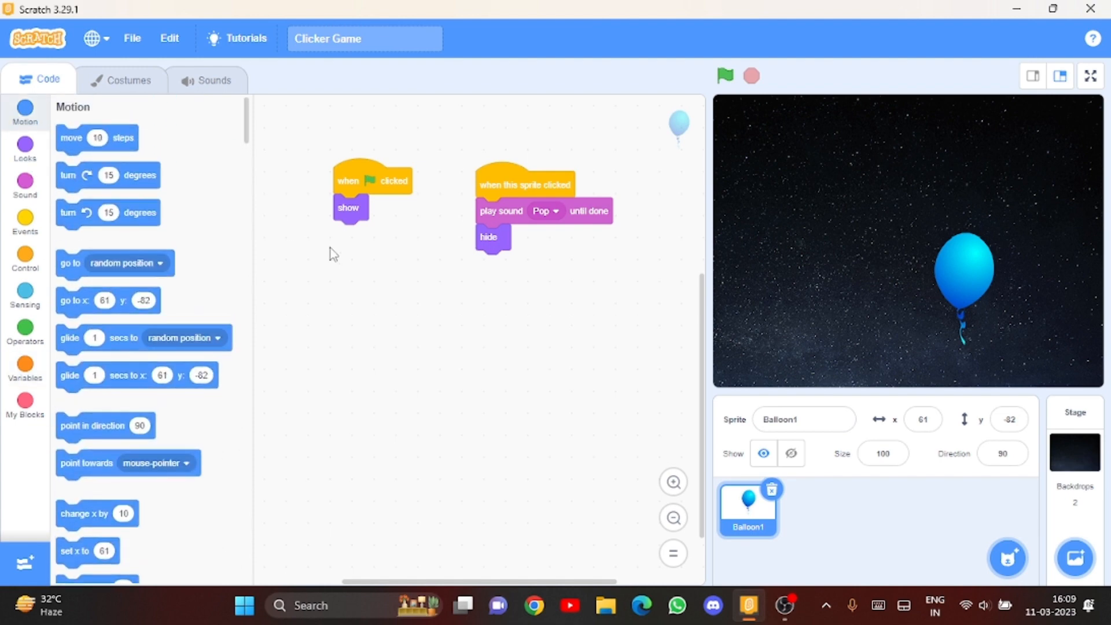
{"action": "mouse_move", "coordinate": [77, 343]}
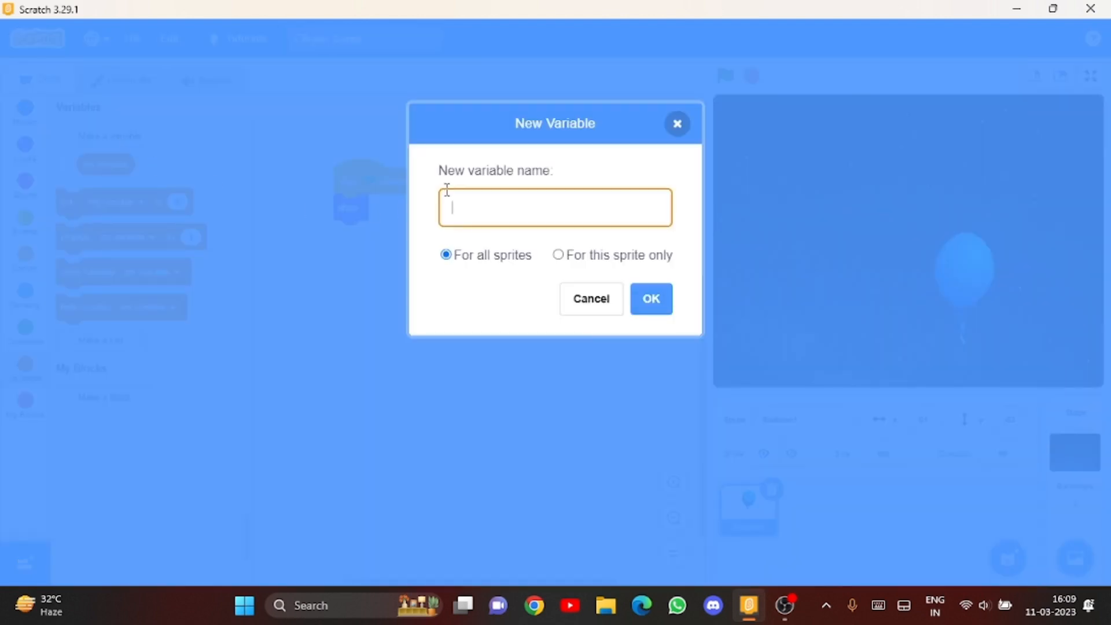
{"action": "type", "text": "Sco"}
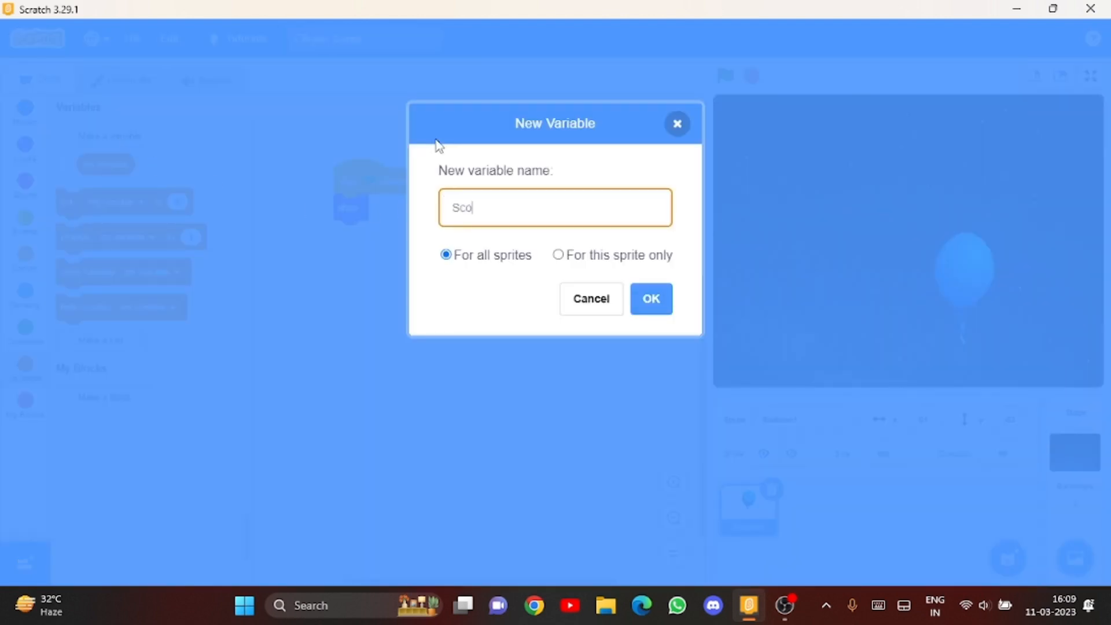
{"action": "left_click", "coordinate": [649, 299]}
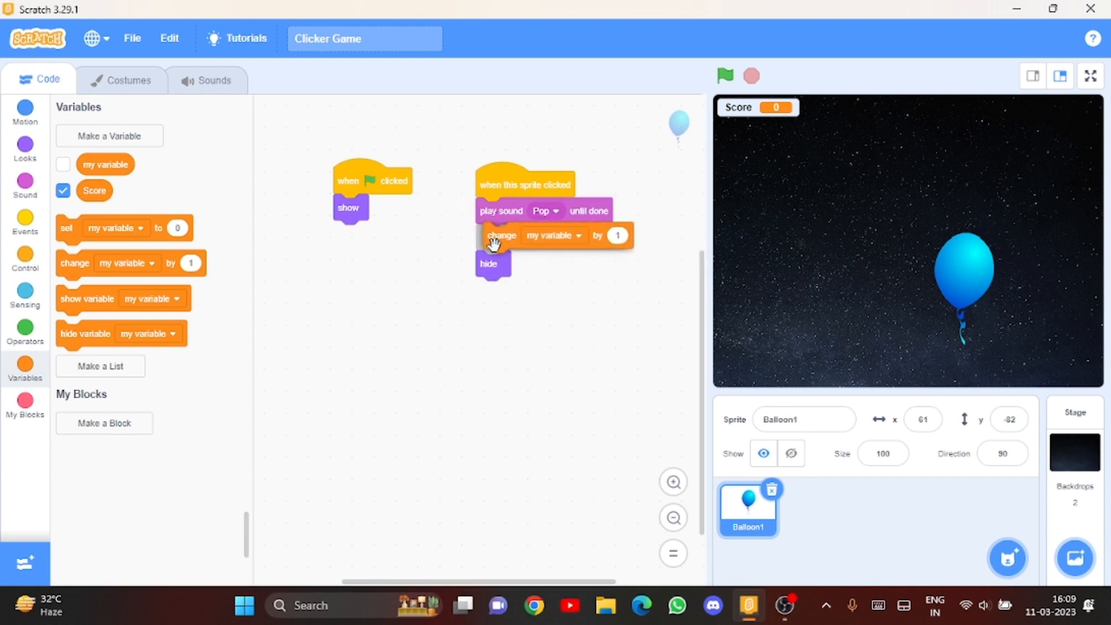
{"action": "left_click", "coordinate": [555, 234]}
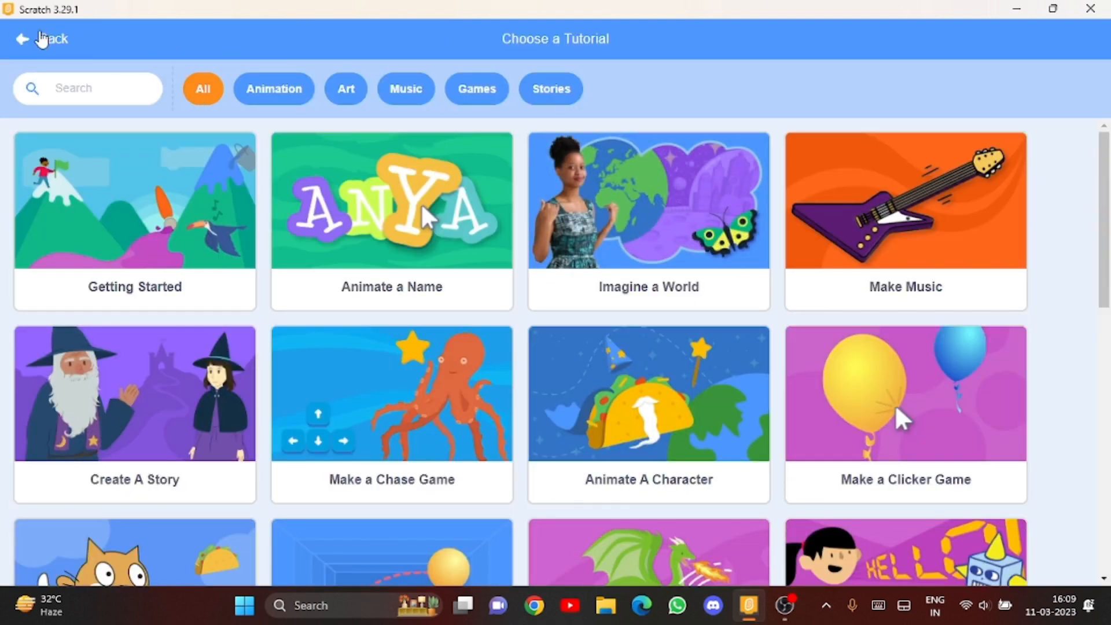
{"action": "left_click", "coordinate": [905, 392]}
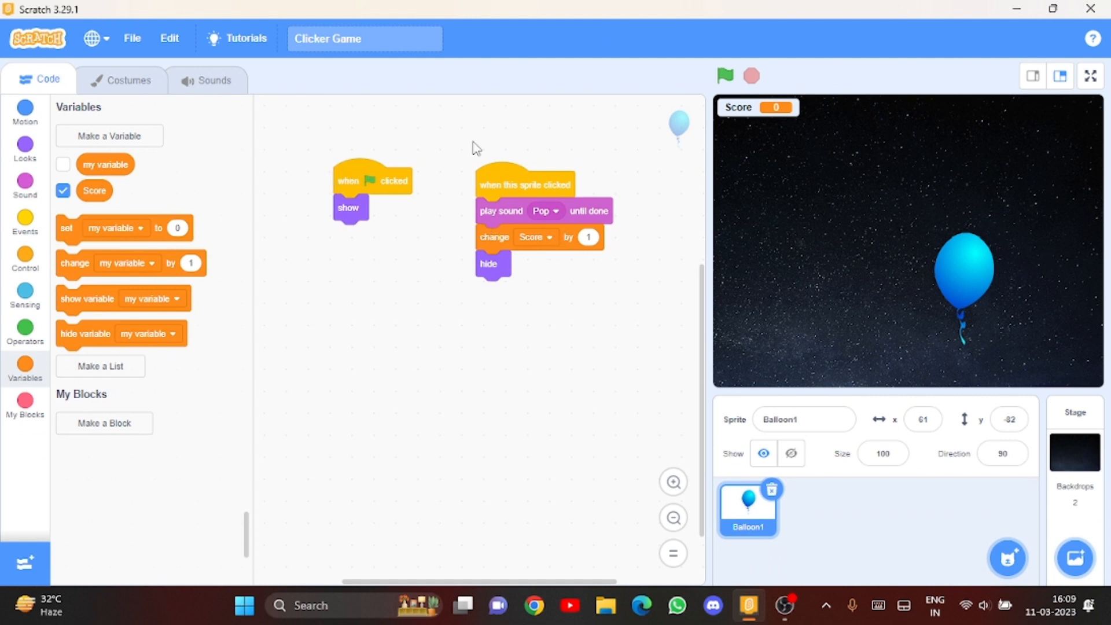
{"action": "mouse_move", "coordinate": [244, 39]}
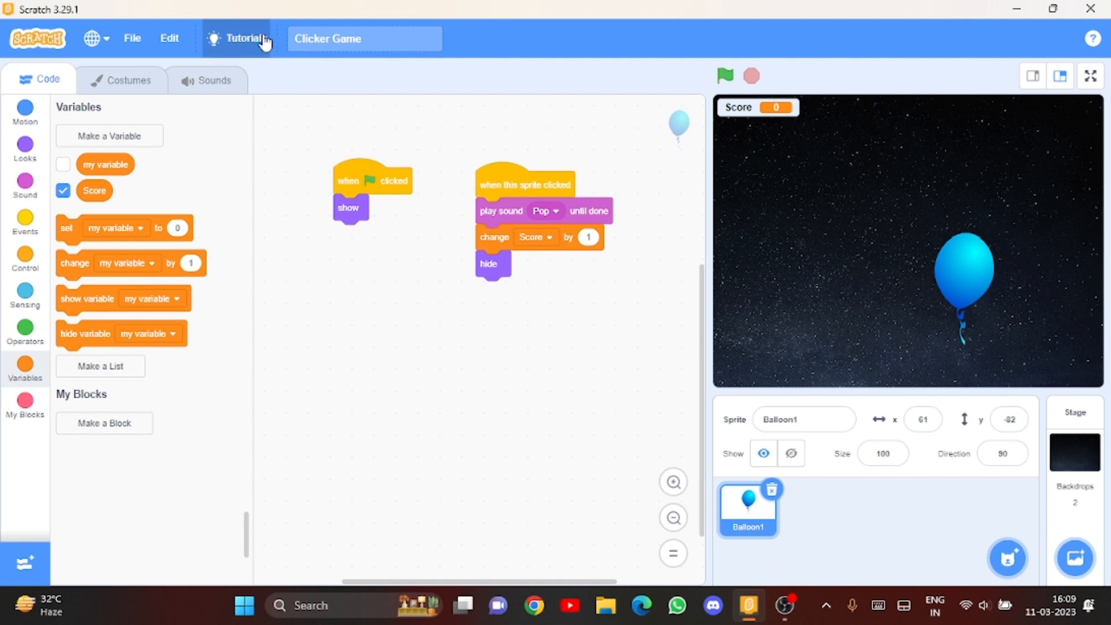
{"action": "mouse_move", "coordinate": [552, 74]}
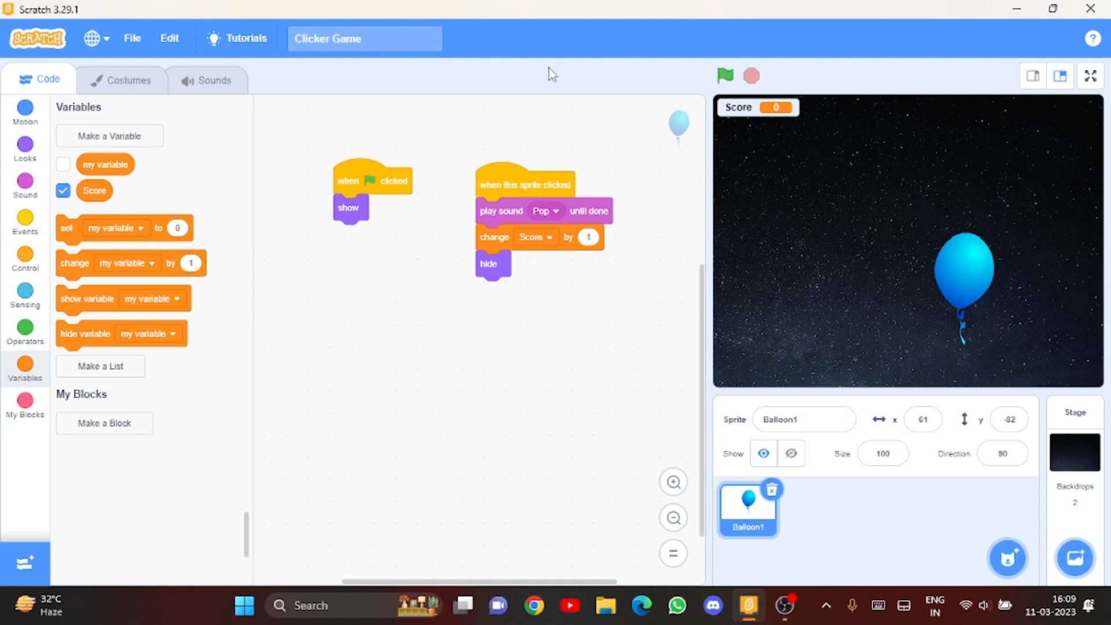
{"action": "mouse_move", "coordinate": [491, 165]}
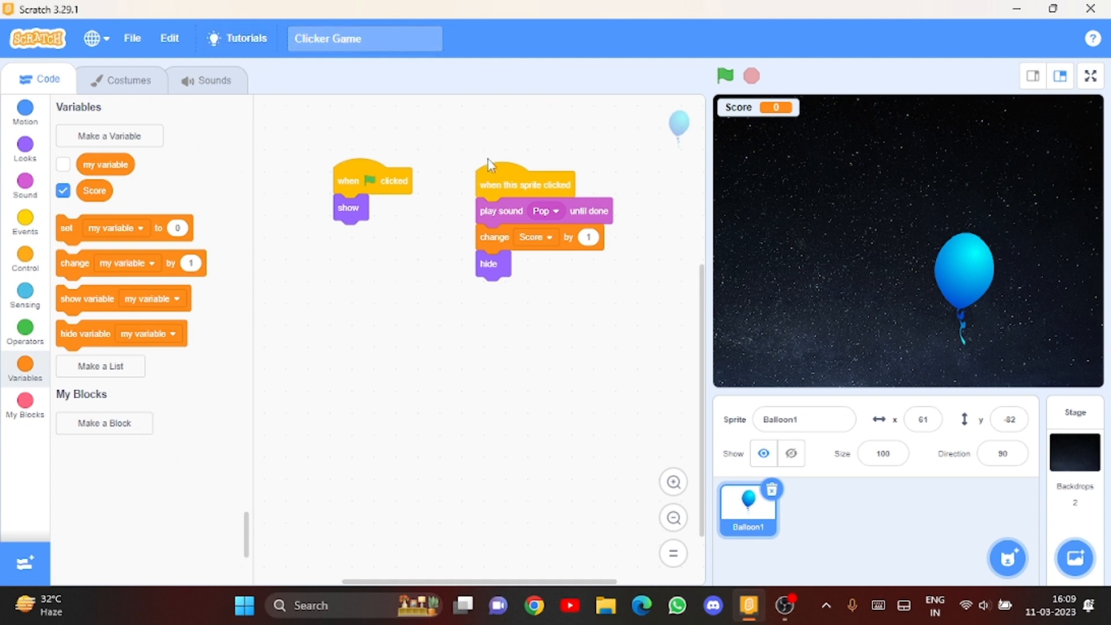
Step: Build a green-flag forever loop: go to random position, wait 1 second
{"action": "left_click", "coordinate": [24, 224]}
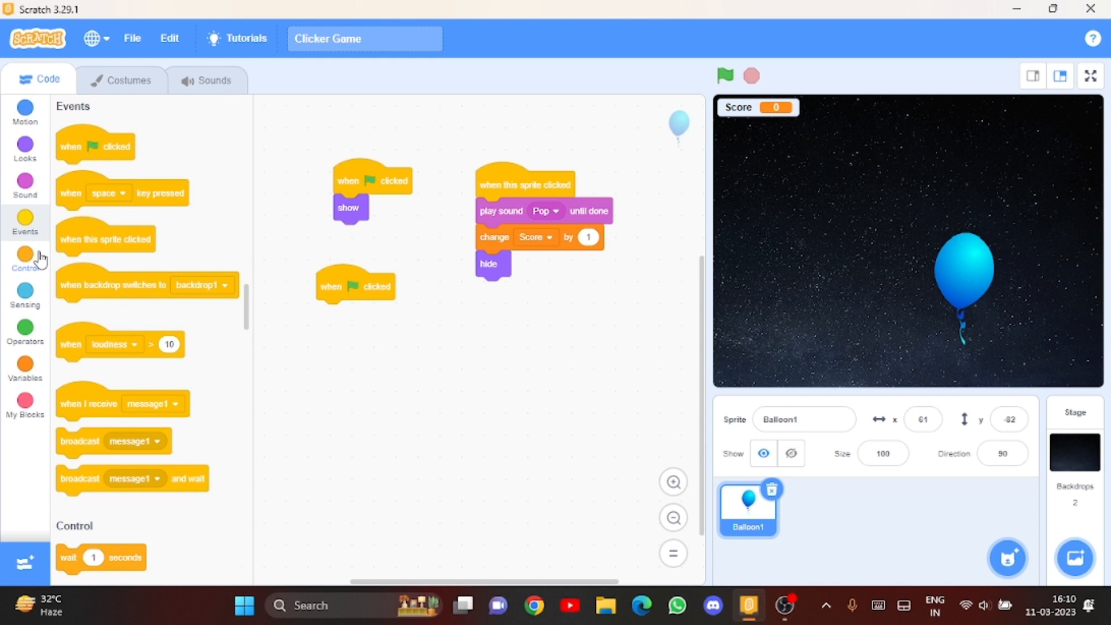
{"action": "left_click", "coordinate": [24, 255]}
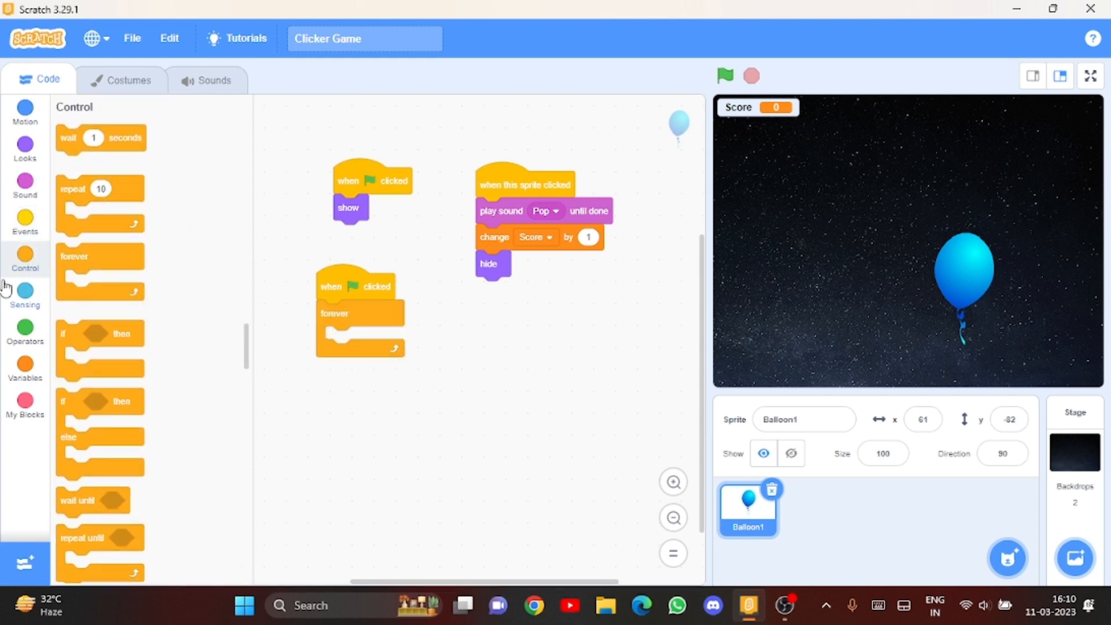
{"action": "left_click", "coordinate": [24, 146]}
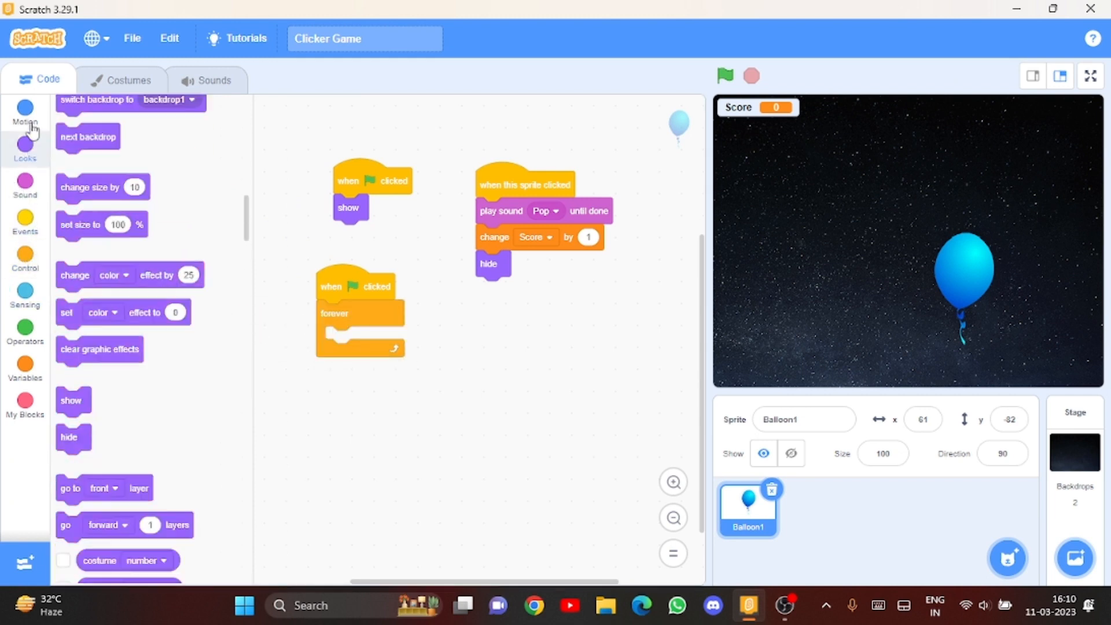
{"action": "left_click", "coordinate": [24, 260]}
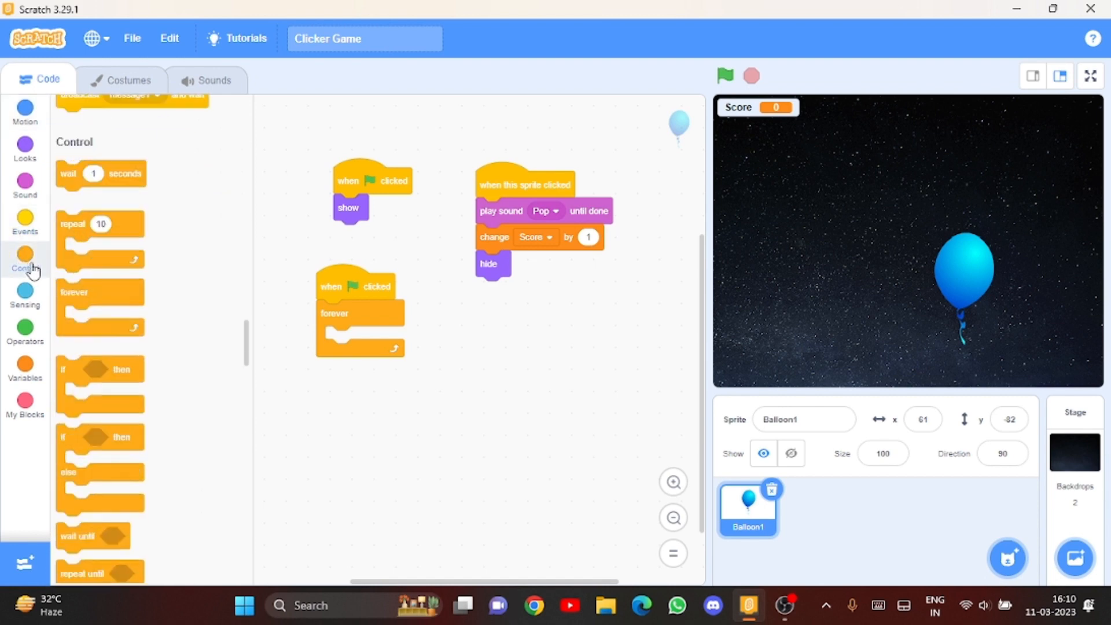
{"action": "left_click", "coordinate": [24, 111]}
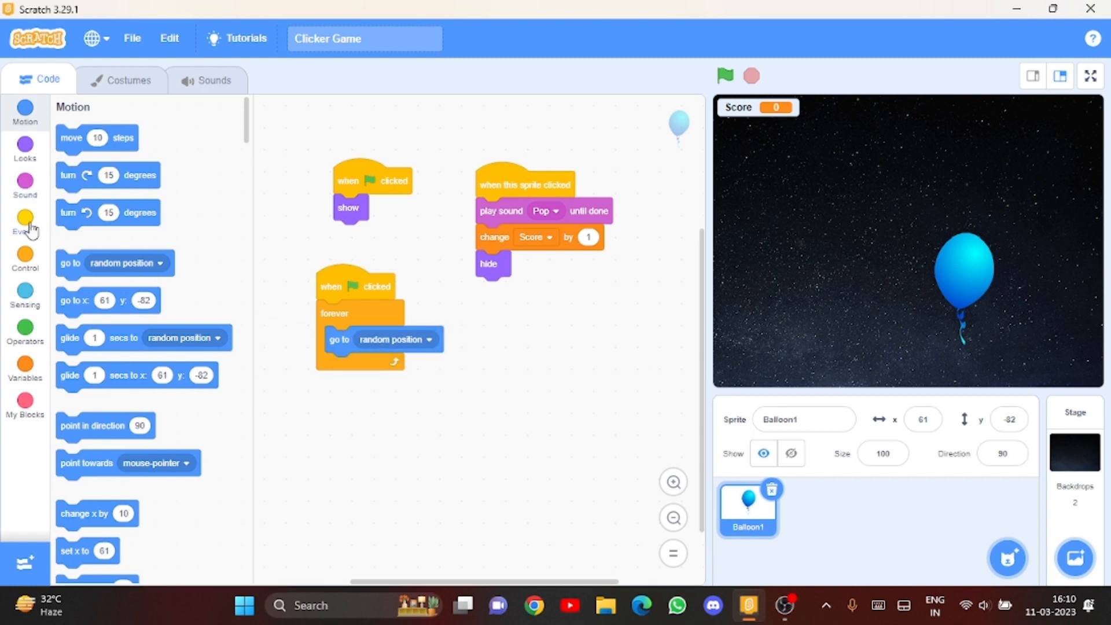
{"action": "left_click", "coordinate": [24, 254]}
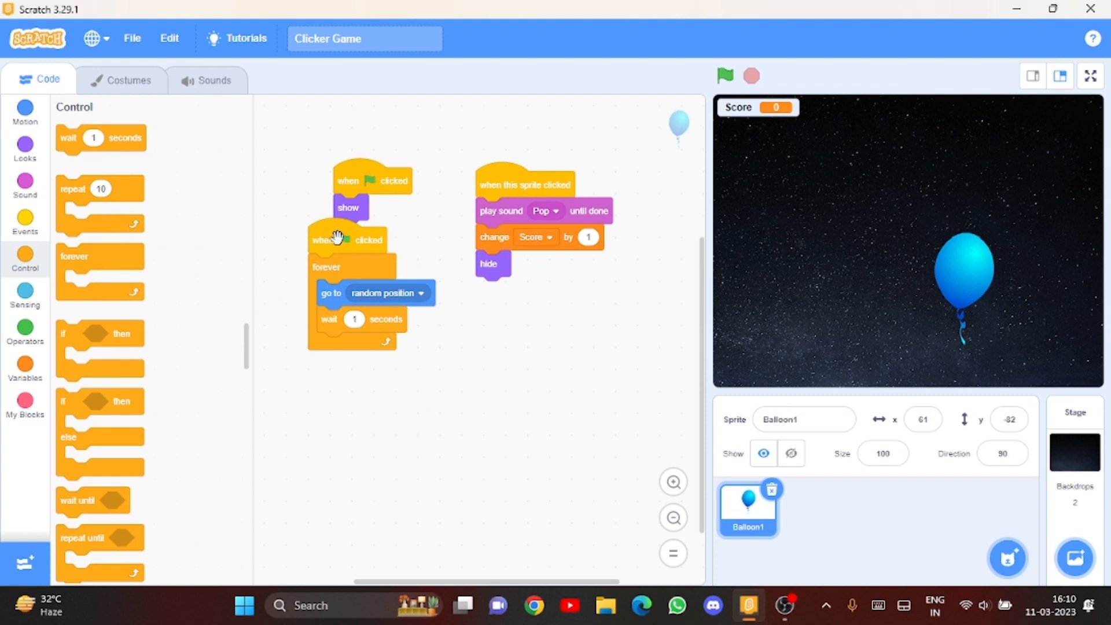
Step: Run the loop and pop the moving balloon, raising Score to 1
{"action": "left_click", "coordinate": [723, 75]}
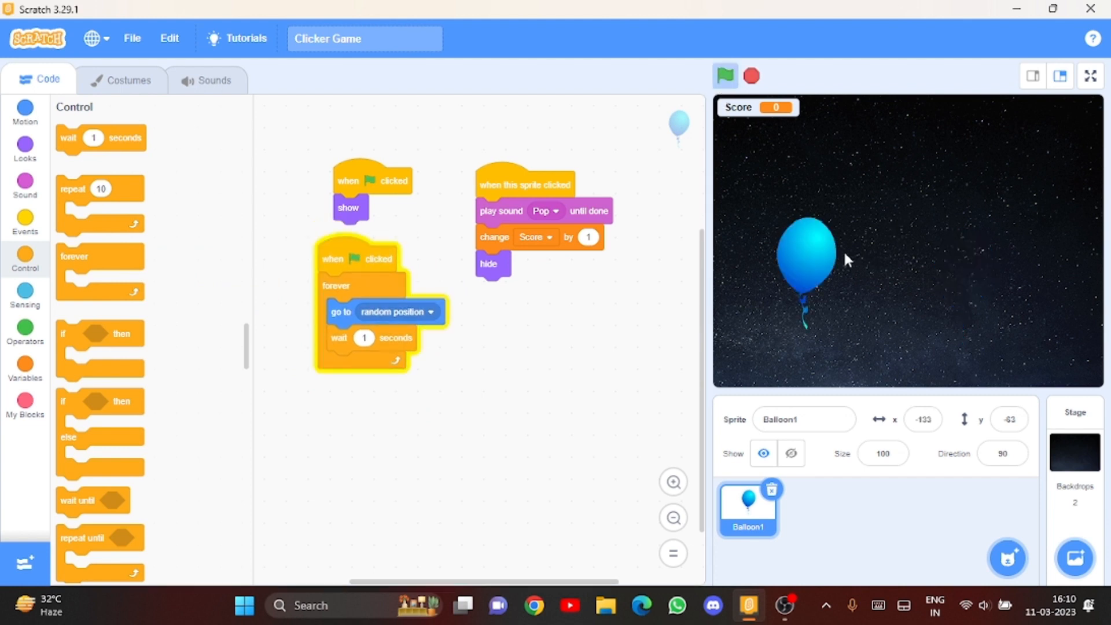
{"action": "left_click", "coordinate": [806, 254]}
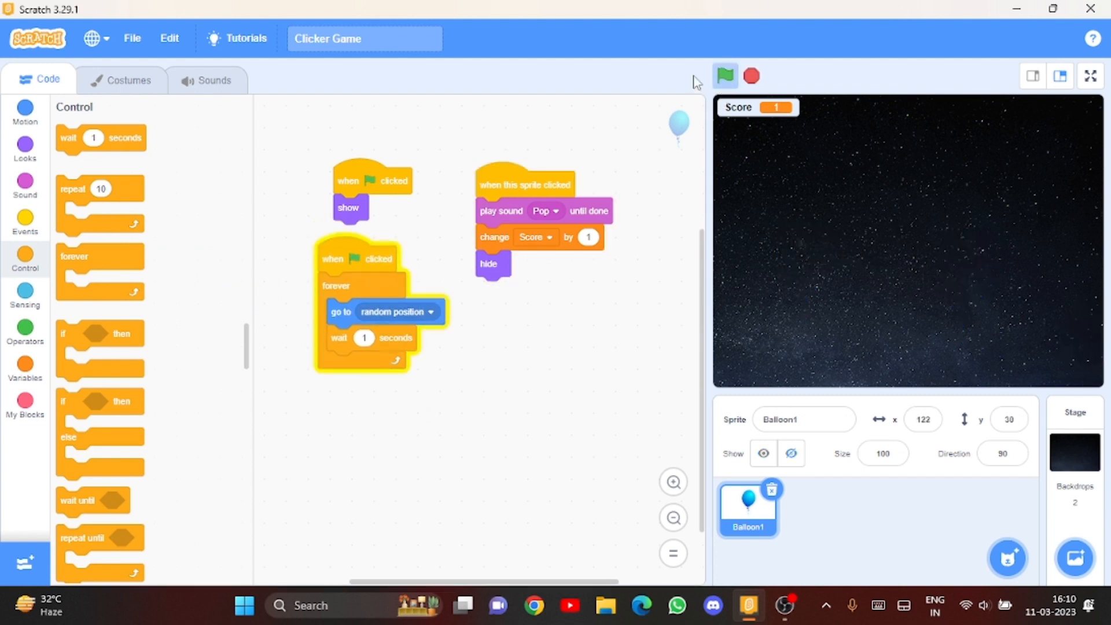
Step: Remove the hide block from the click script and the show block from the flag script
{"action": "left_click_drag", "start_coordinate": [349, 207], "coordinate": [200, 231]}
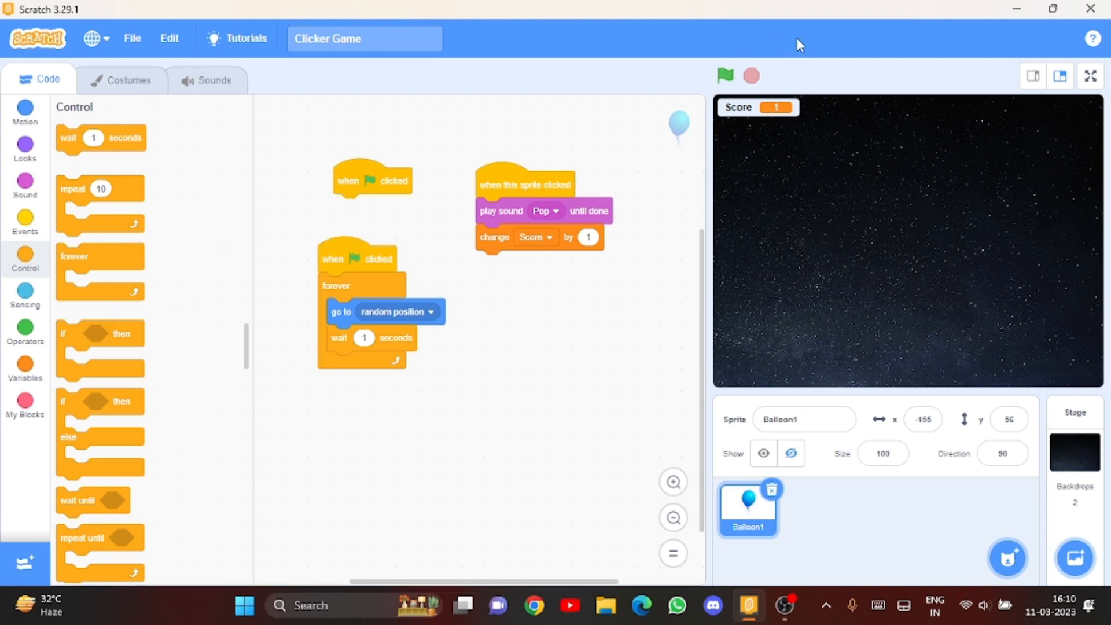
{"action": "left_click", "coordinate": [723, 77]}
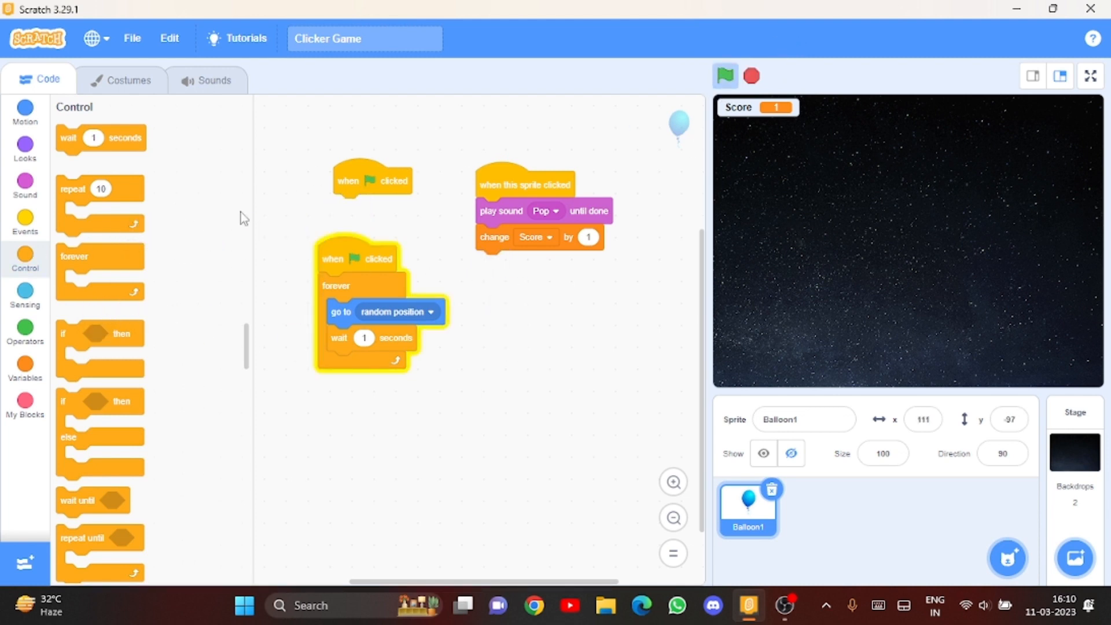
{"action": "left_click", "coordinate": [24, 146]}
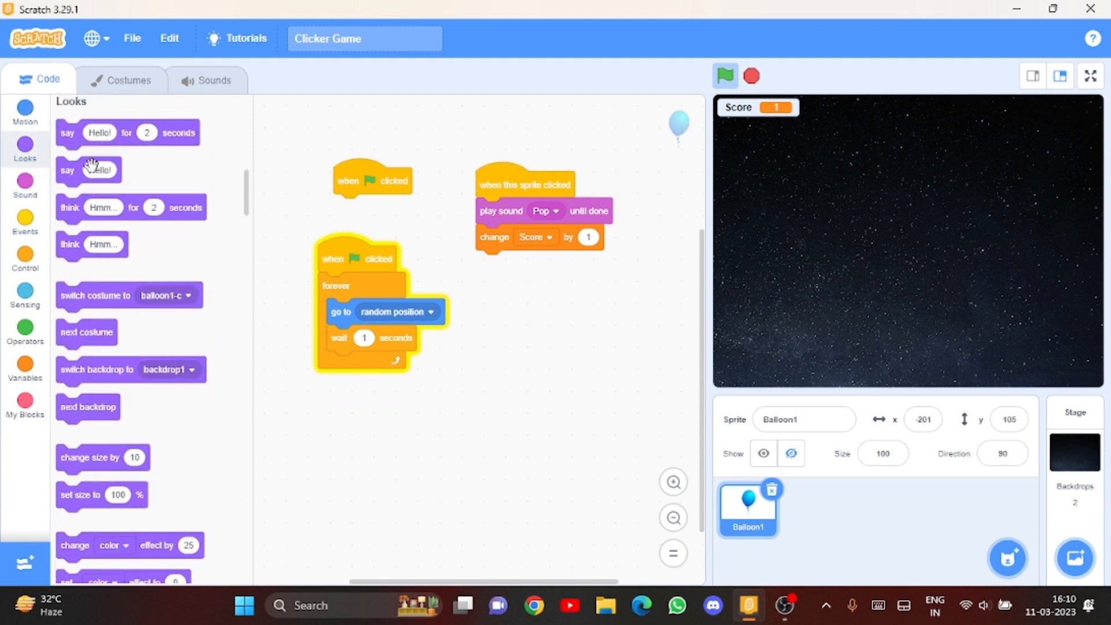
{"action": "scroll", "scroll_direction": "down", "scroll_amount": 3}
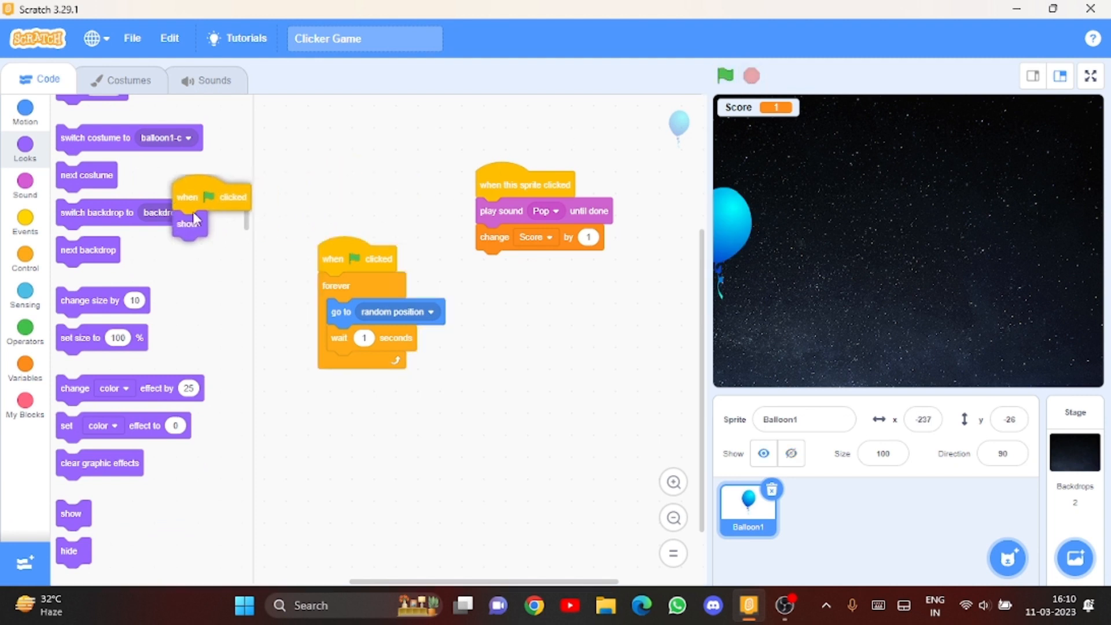
{"action": "left_click_drag", "start_coordinate": [210, 197], "coordinate": [354, 152]}
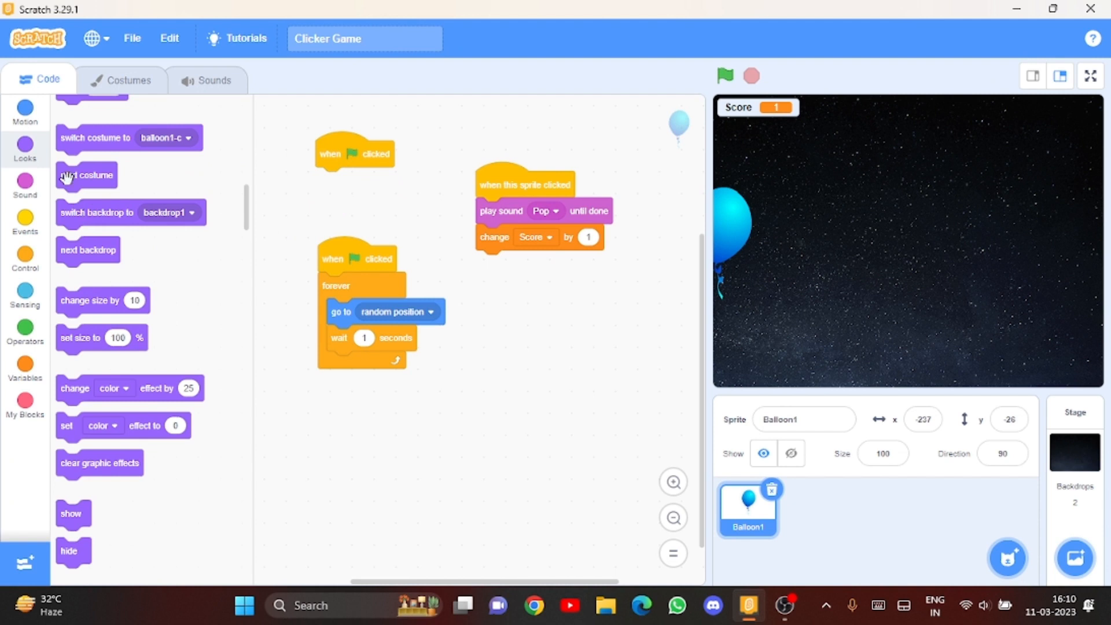
Step: Make the green-flag script set Score to 0 at start
{"action": "left_click", "coordinate": [24, 258]}
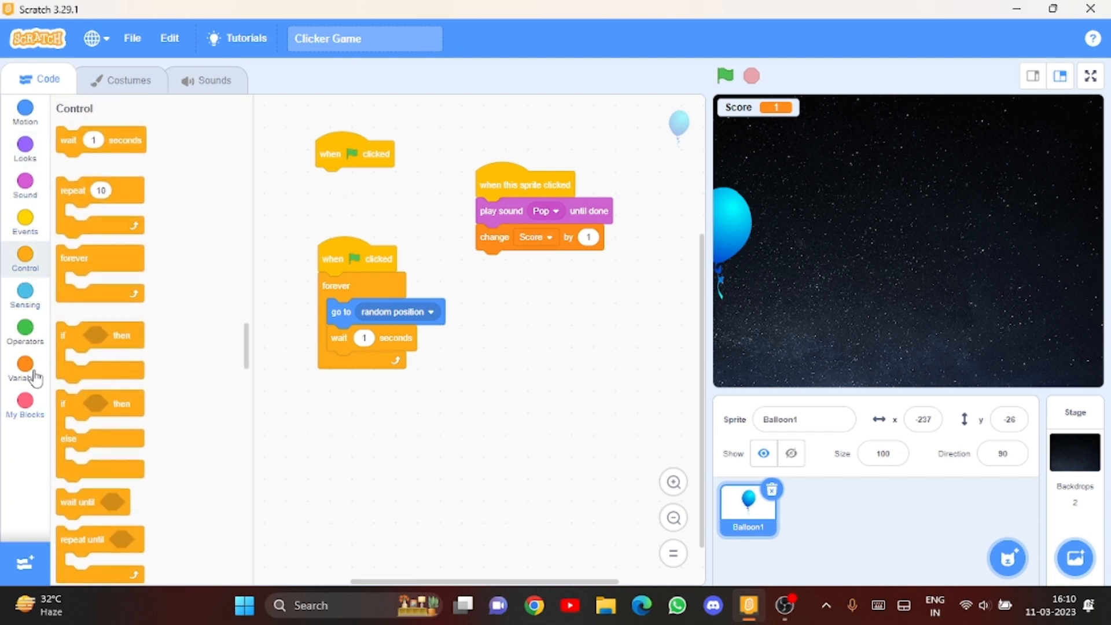
{"action": "left_click", "coordinate": [25, 368]}
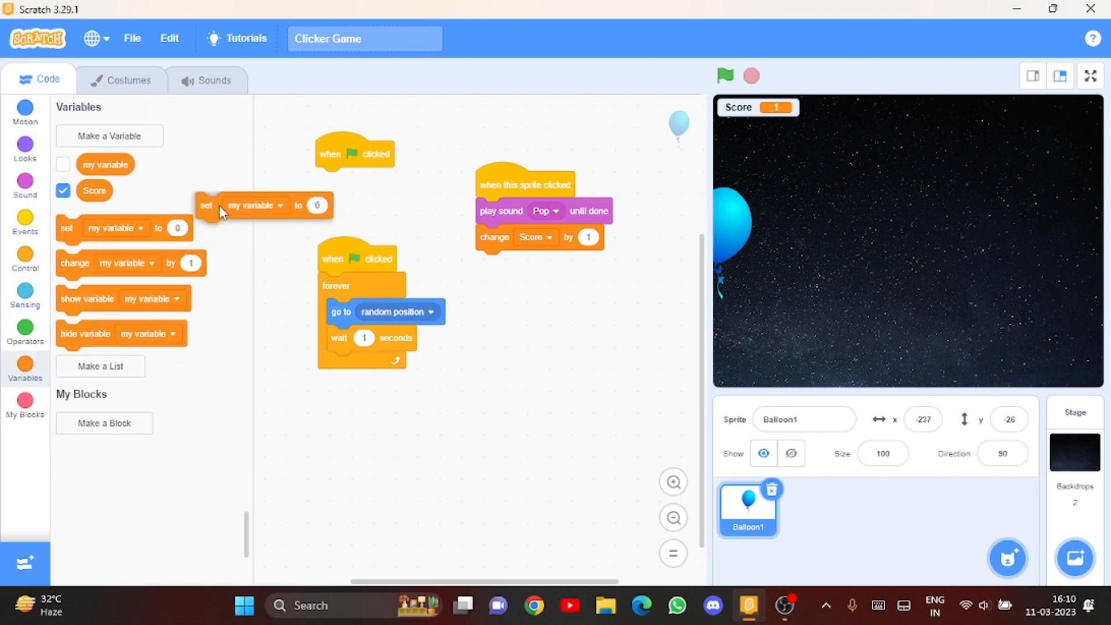
{"action": "left_click_drag", "start_coordinate": [262, 206], "coordinate": [383, 180]}
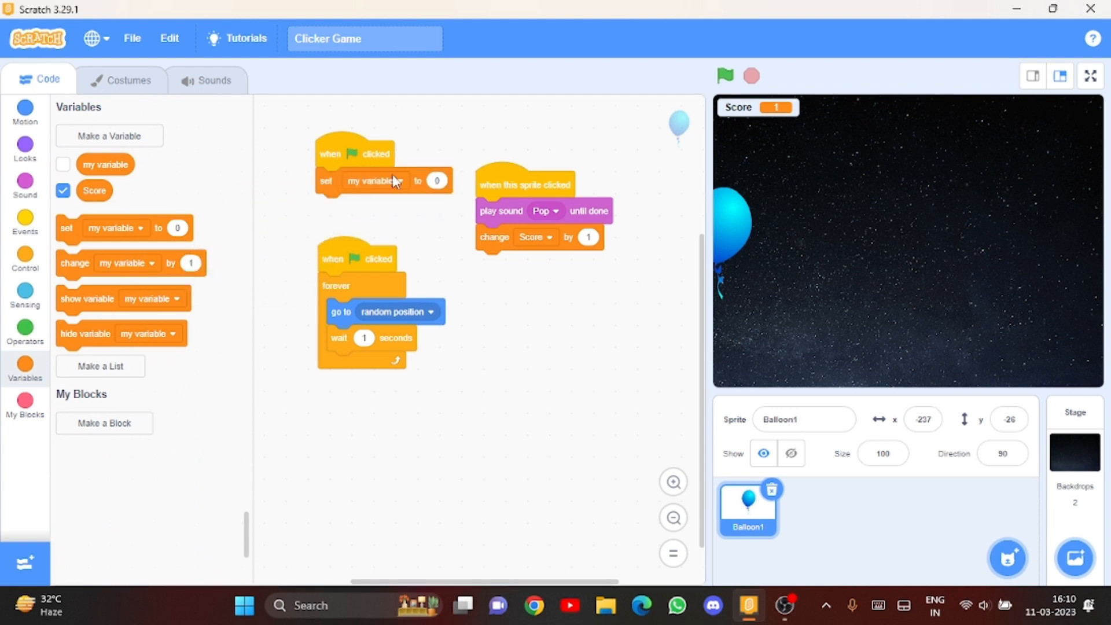
{"action": "left_click", "coordinate": [370, 181]}
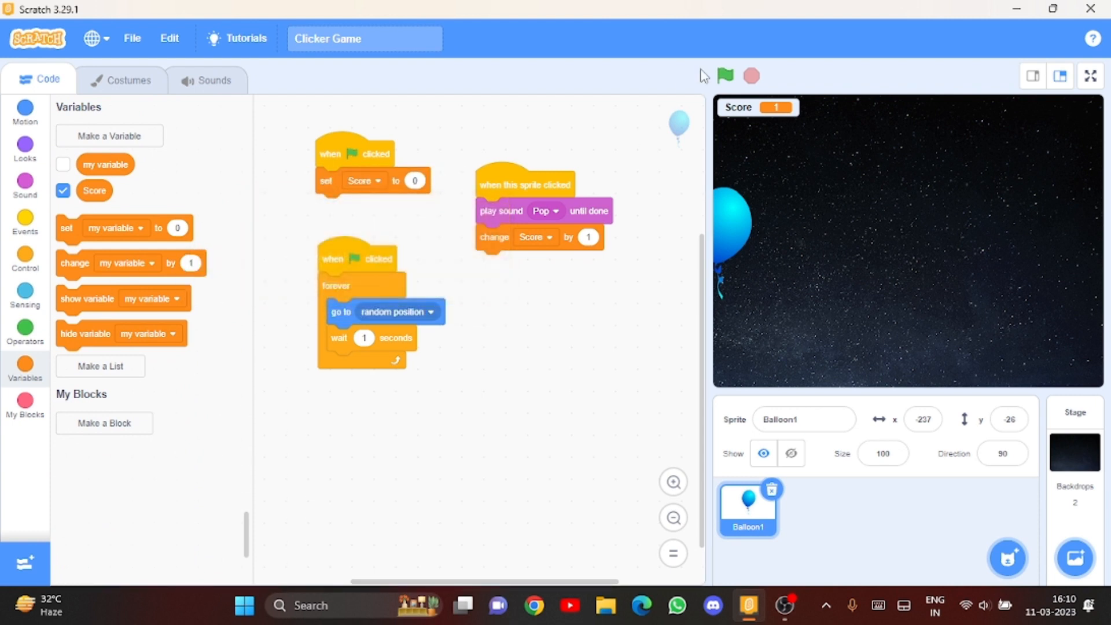
Step: Run the game and pop the balloon repeatedly, pushing Score into the 40s
{"action": "left_click", "coordinate": [725, 76]}
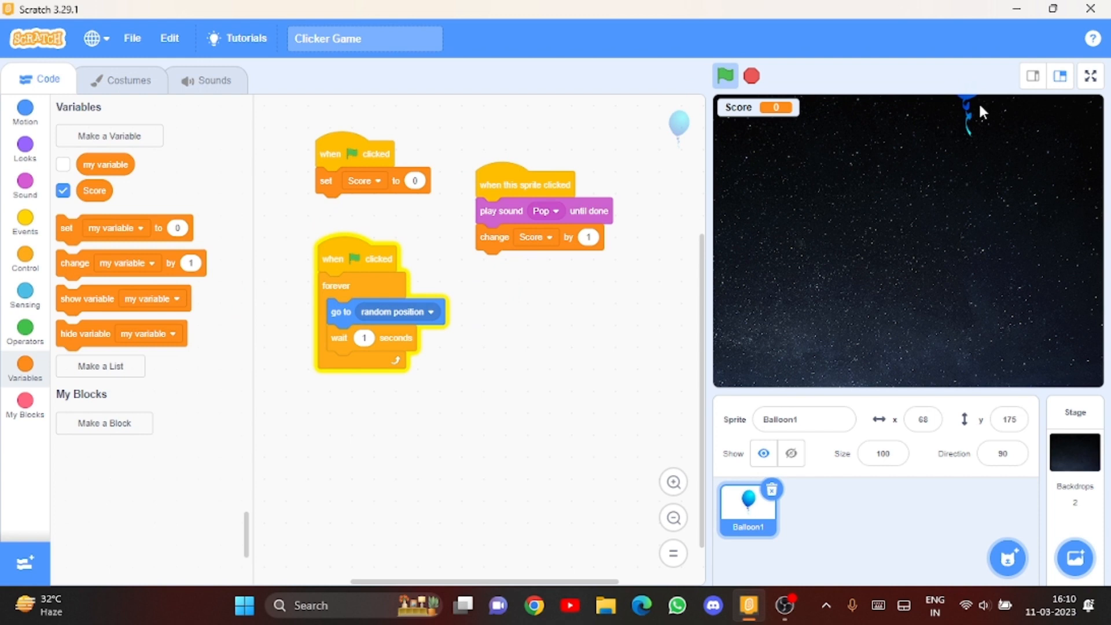
{"action": "left_click", "coordinate": [968, 114]}
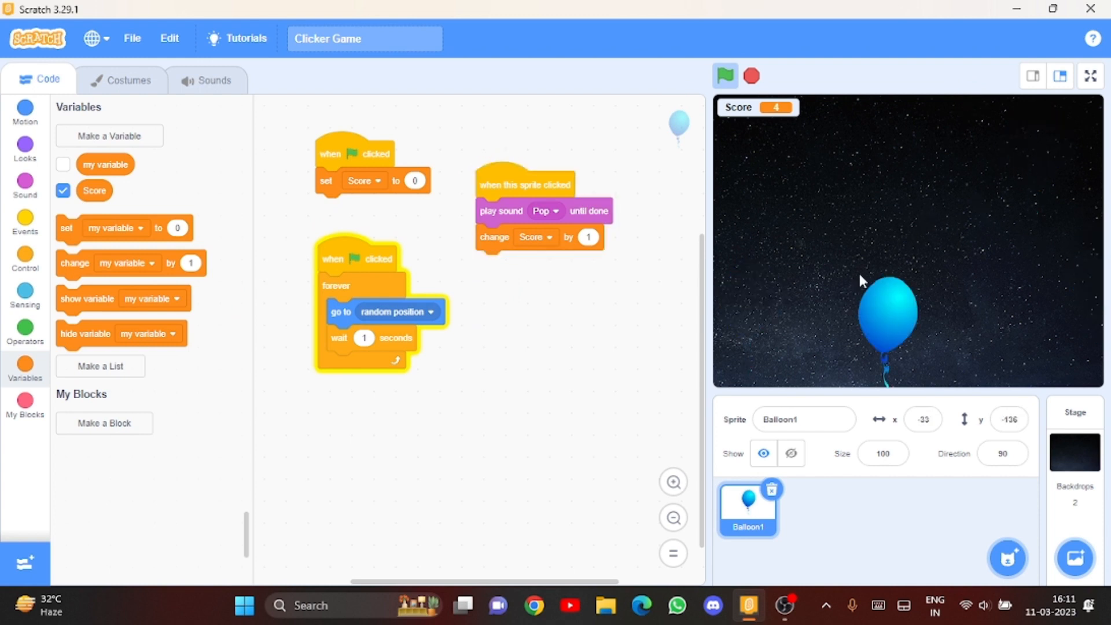
{"action": "left_click", "coordinate": [887, 311]}
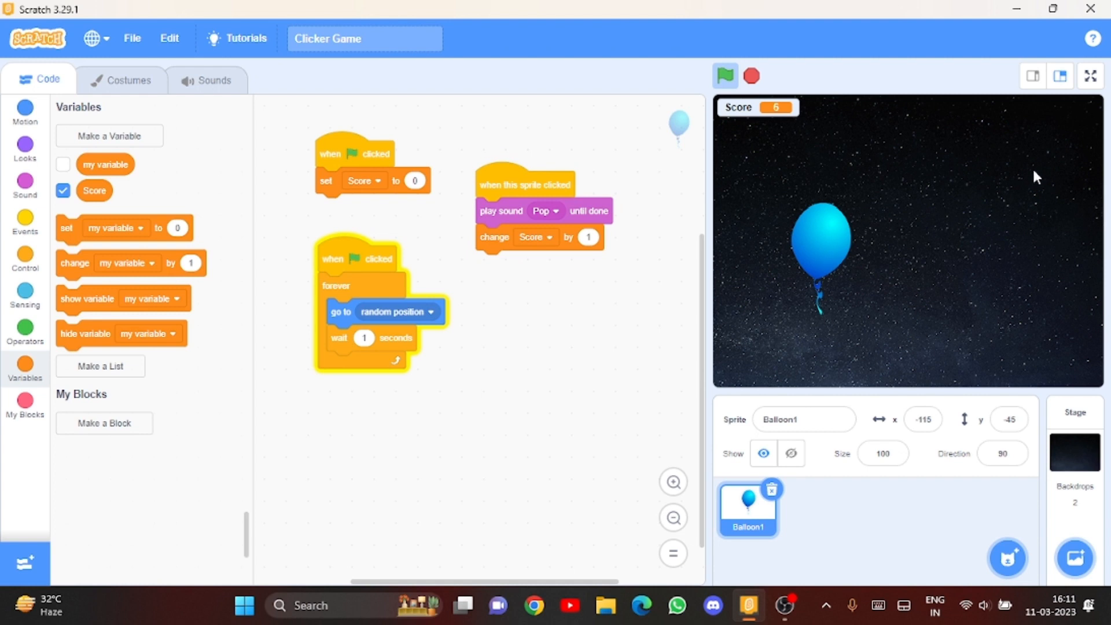
{"action": "left_click", "coordinate": [822, 240]}
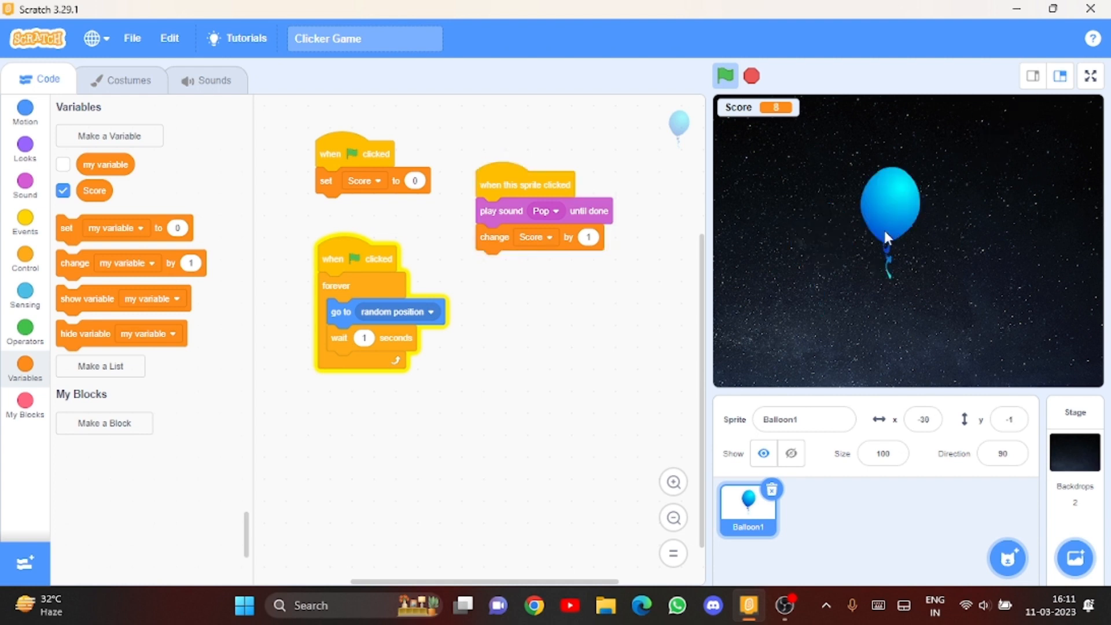
{"action": "left_click", "coordinate": [889, 213]}
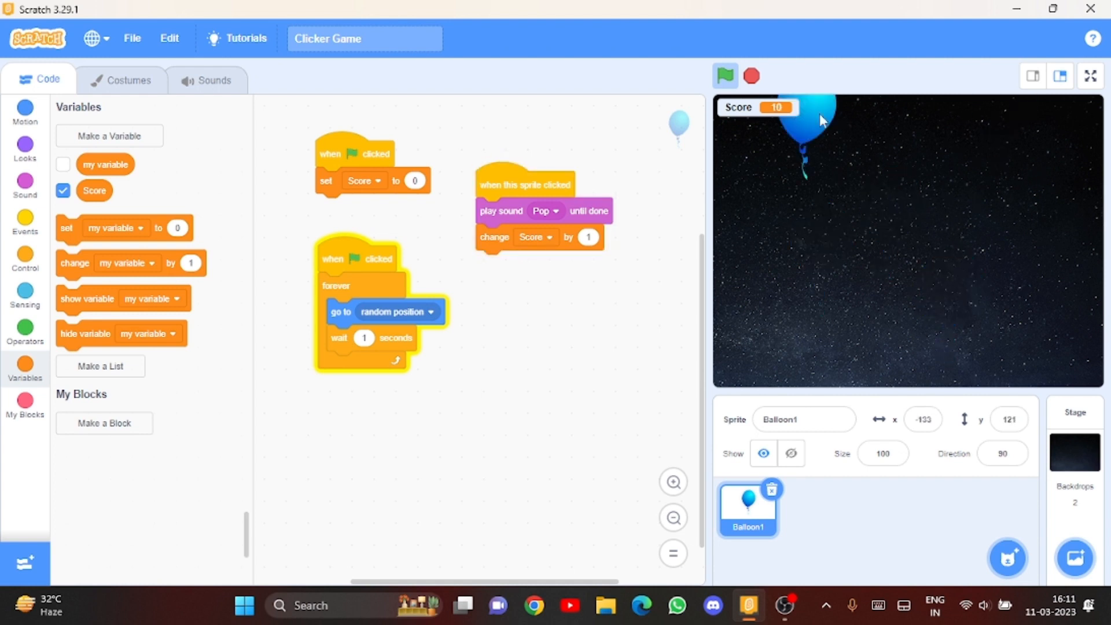
{"action": "left_click", "coordinate": [814, 121]}
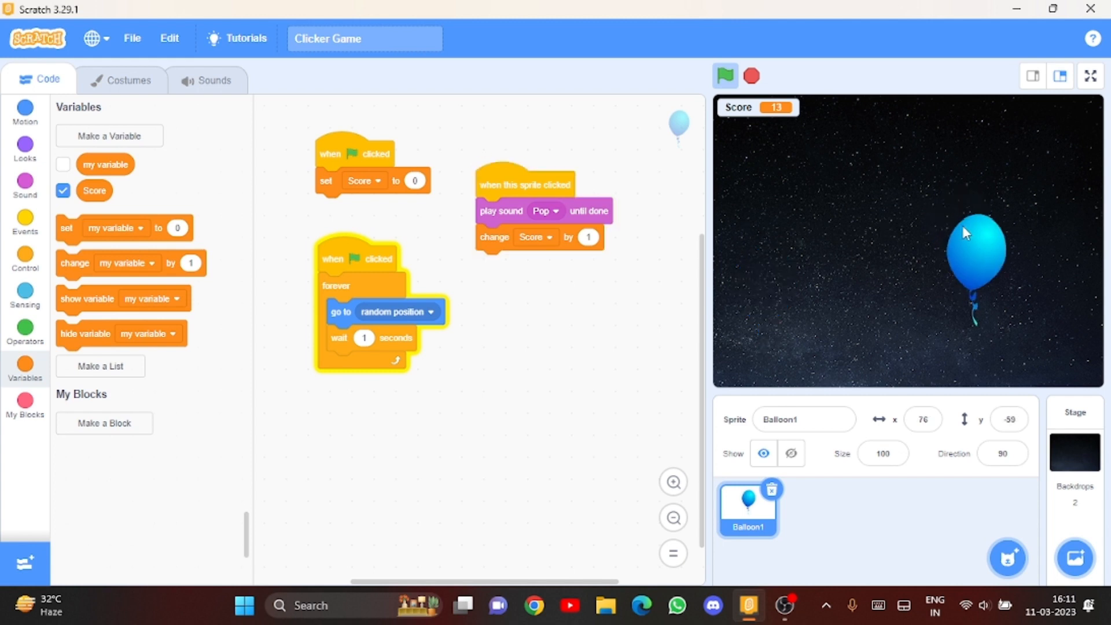
{"action": "left_click", "coordinate": [978, 248]}
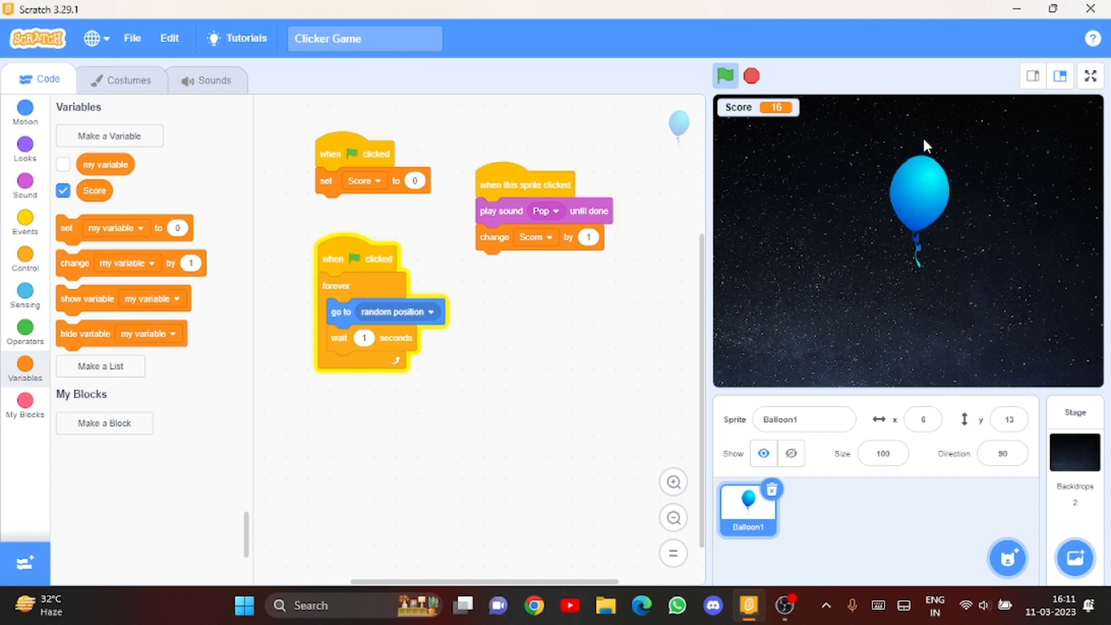
{"action": "left_click", "coordinate": [917, 191]}
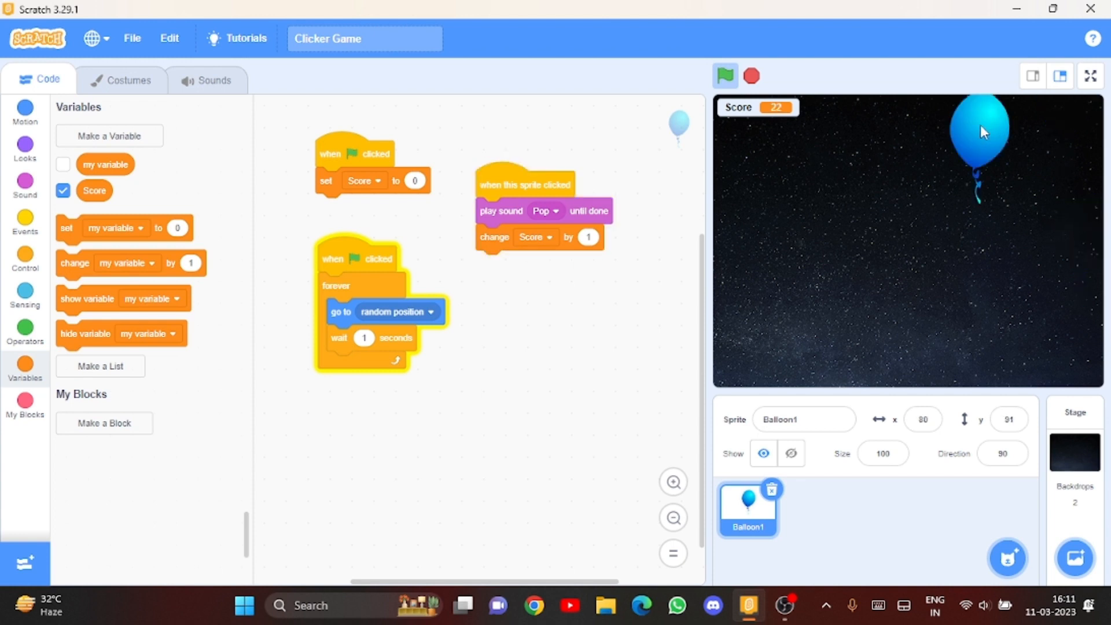
{"action": "left_click", "coordinate": [980, 131]}
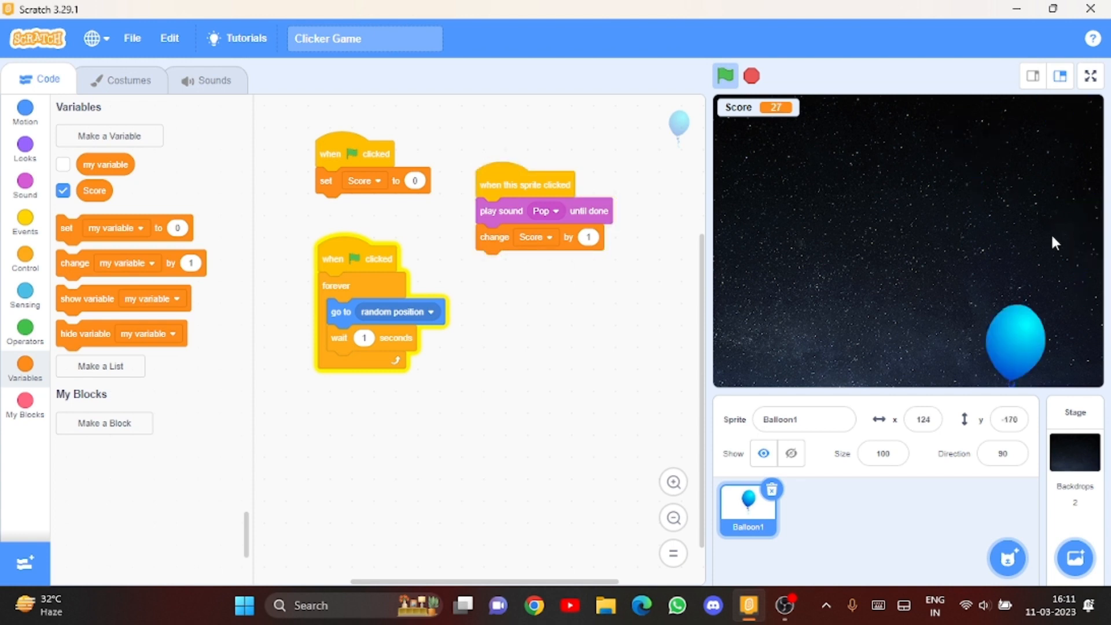
{"action": "left_click", "coordinate": [1017, 343]}
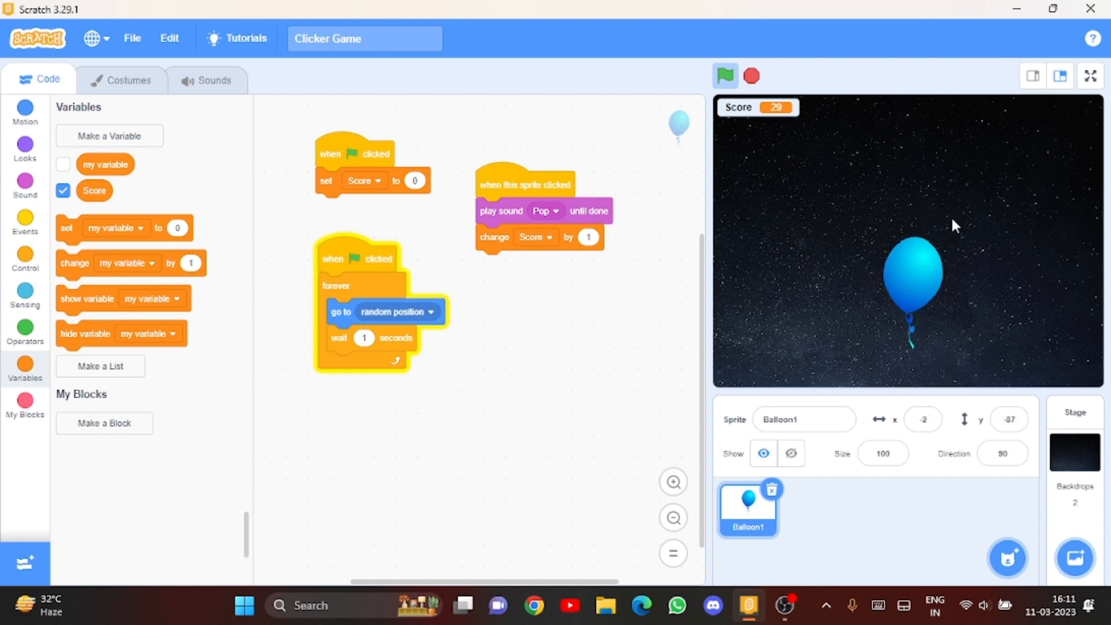
{"action": "left_click", "coordinate": [914, 273]}
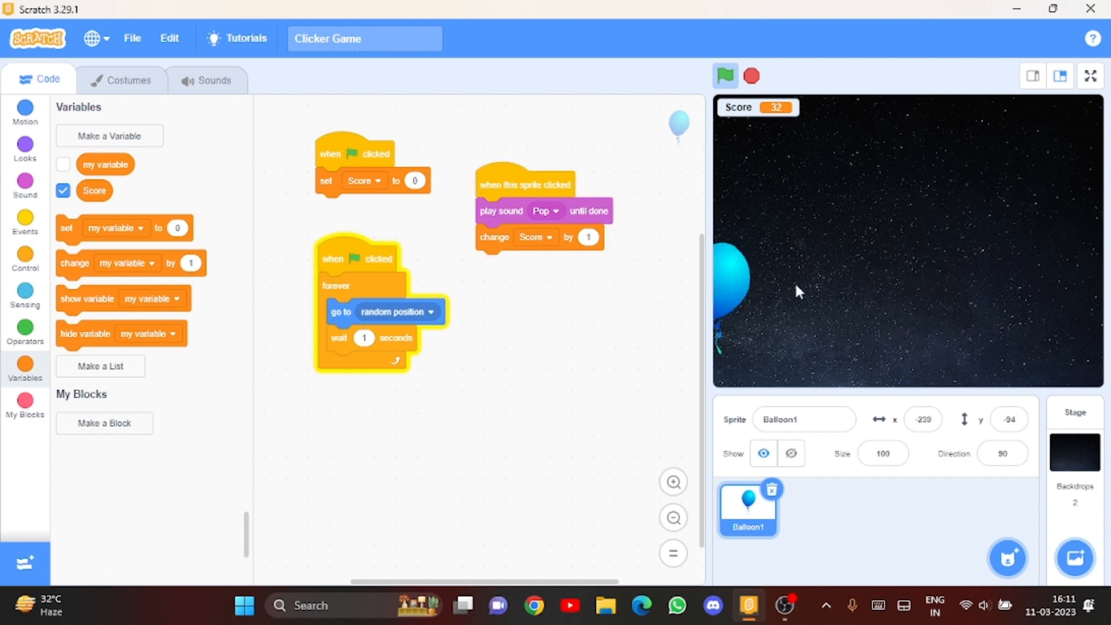
{"action": "left_click", "coordinate": [730, 291]}
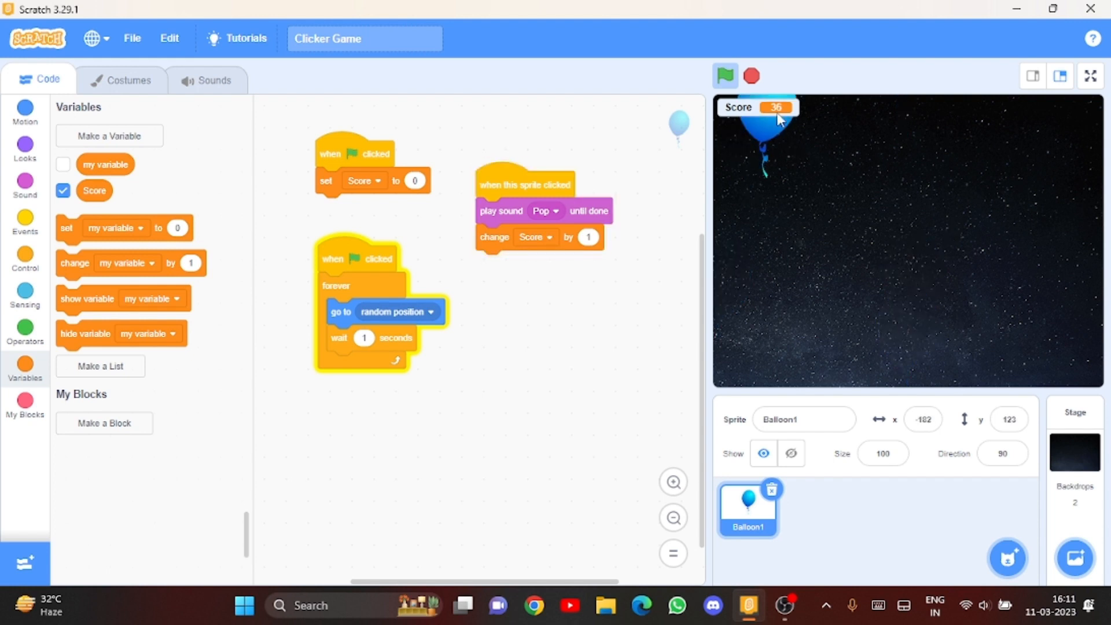
{"action": "left_click", "coordinate": [767, 124]}
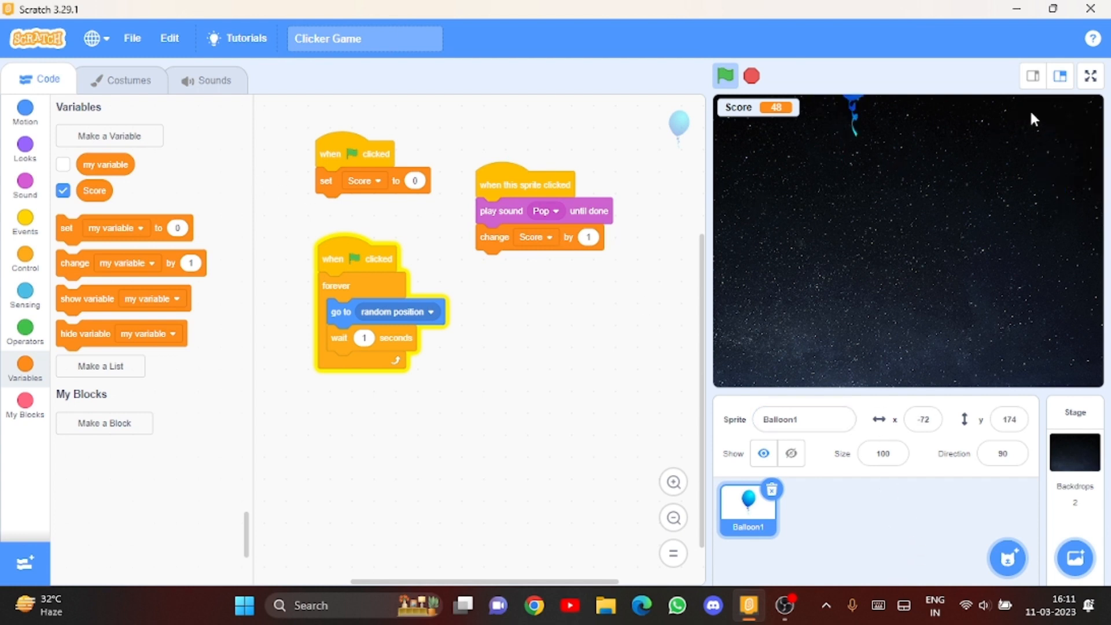
Step: Restart the game to reset Score to 0, then stop it
{"action": "left_click", "coordinate": [725, 77]}
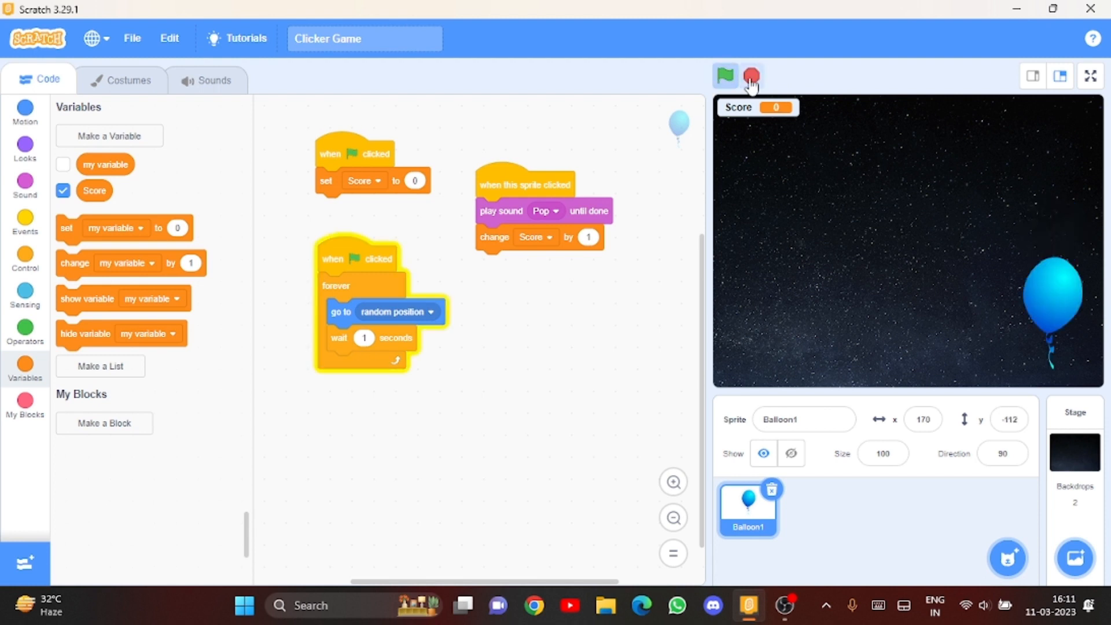
{"action": "left_click", "coordinate": [750, 77]}
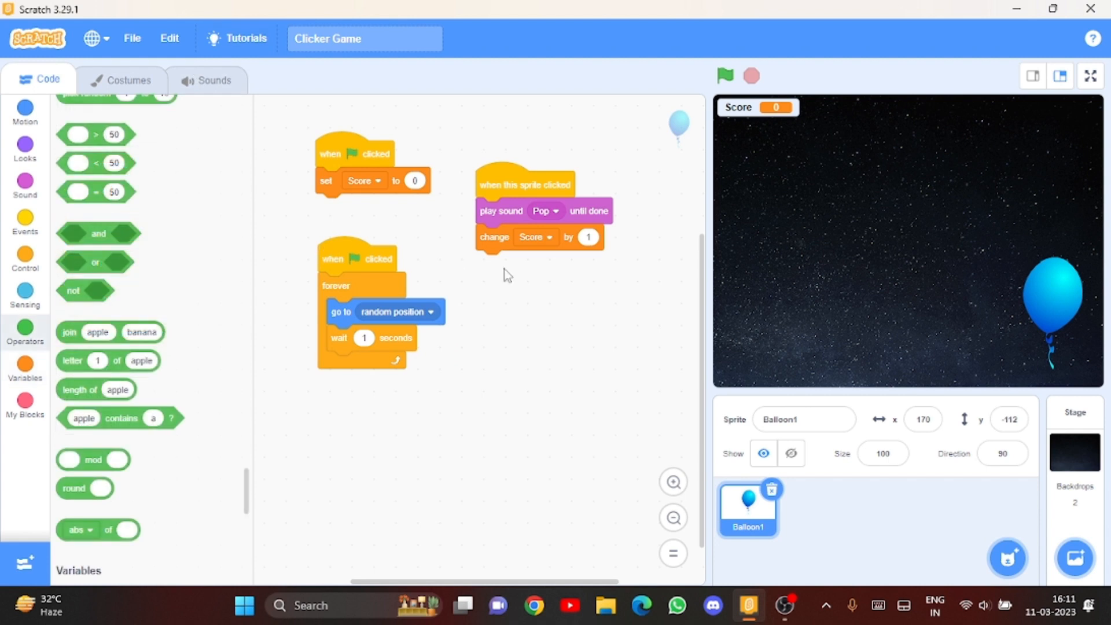
{"action": "mouse_move", "coordinate": [24, 163]}
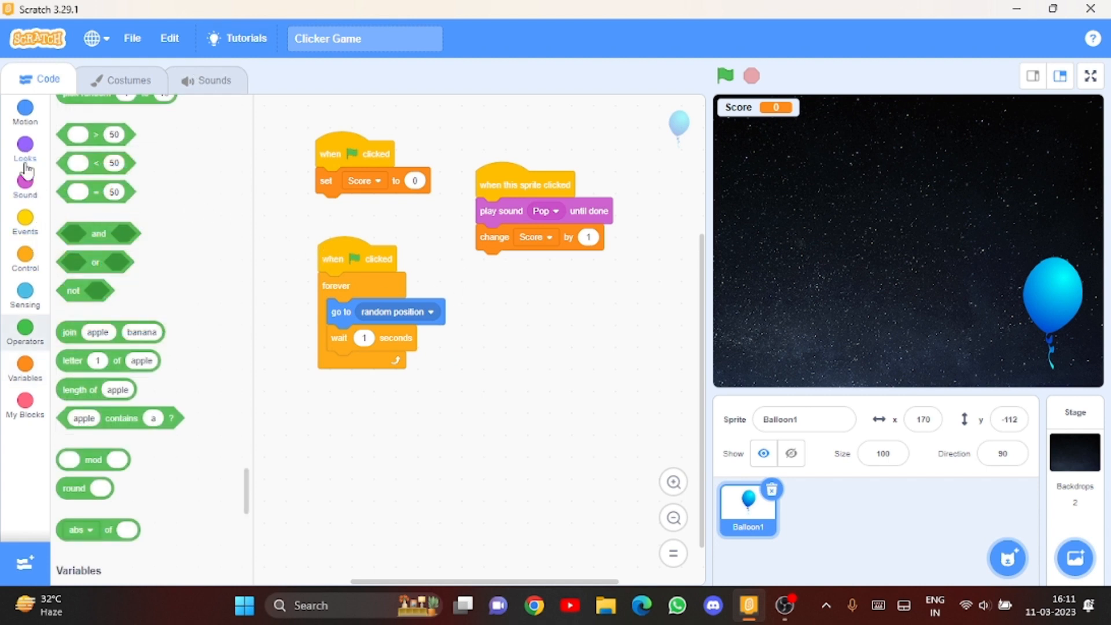
Step: Add 'change color effect by 25' inside the forever loop and run to see the balloon recolour
{"action": "left_click", "coordinate": [24, 149]}
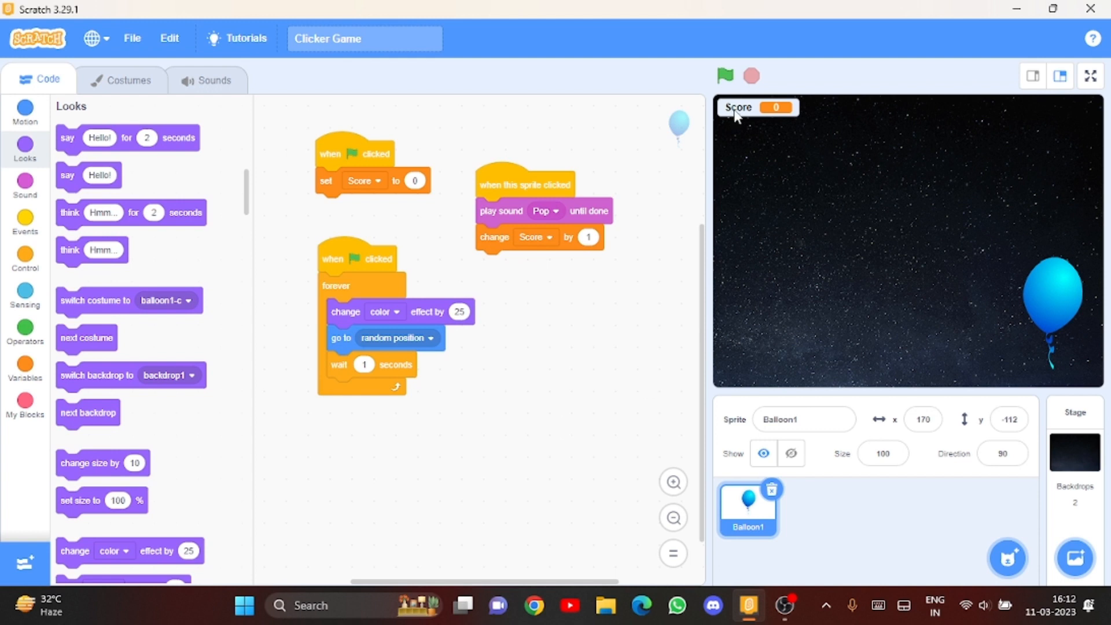
{"action": "left_click", "coordinate": [723, 76]}
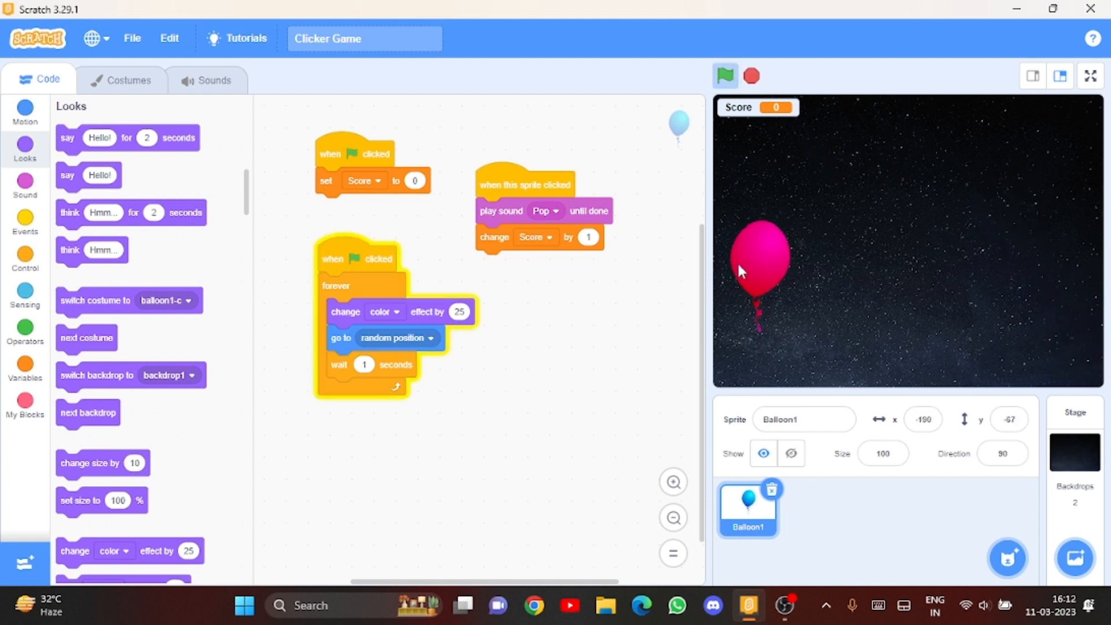
Step: Pop the colour-changing balloon repeatedly on the stage, raising Score to 36
{"action": "left_click", "coordinate": [759, 267]}
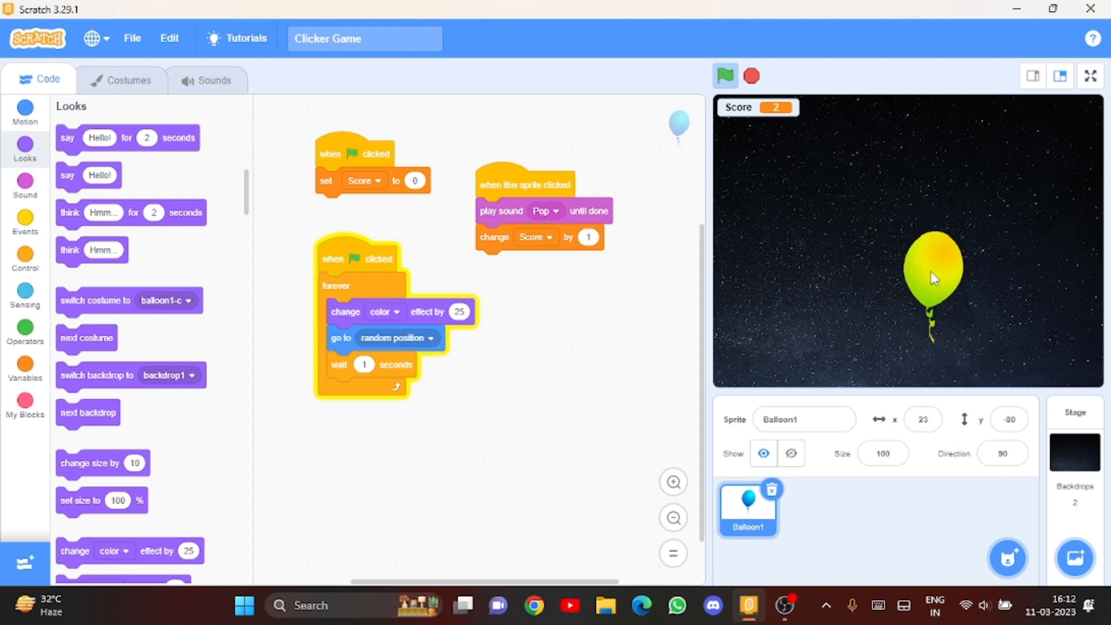
{"action": "left_click", "coordinate": [933, 278]}
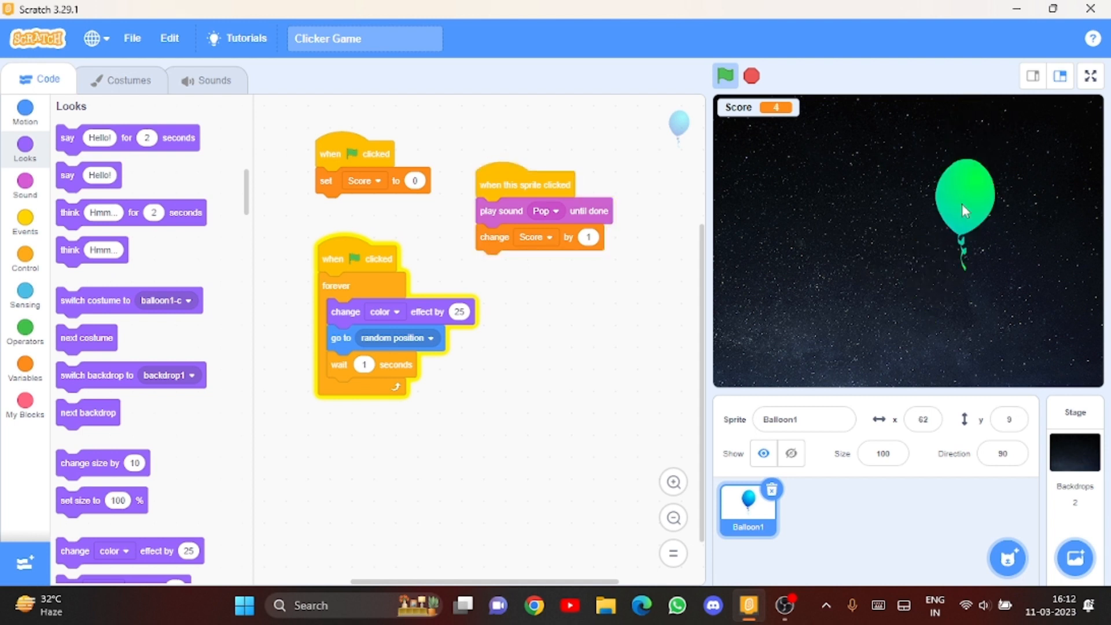
{"action": "left_click", "coordinate": [964, 191]}
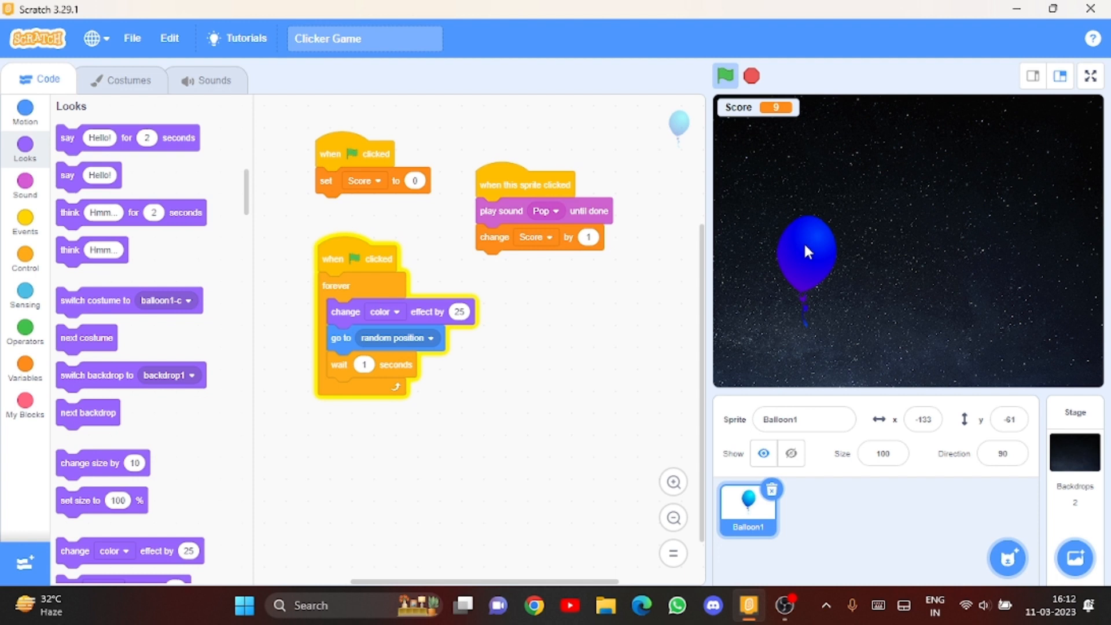
{"action": "left_click", "coordinate": [805, 251]}
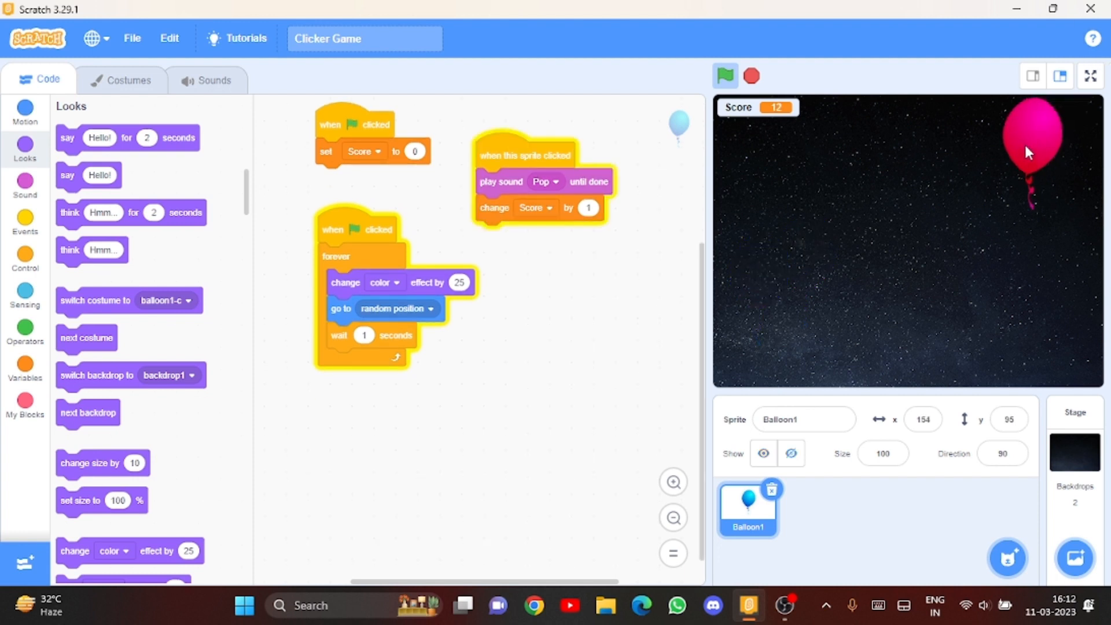
{"action": "left_click", "coordinate": [1033, 134]}
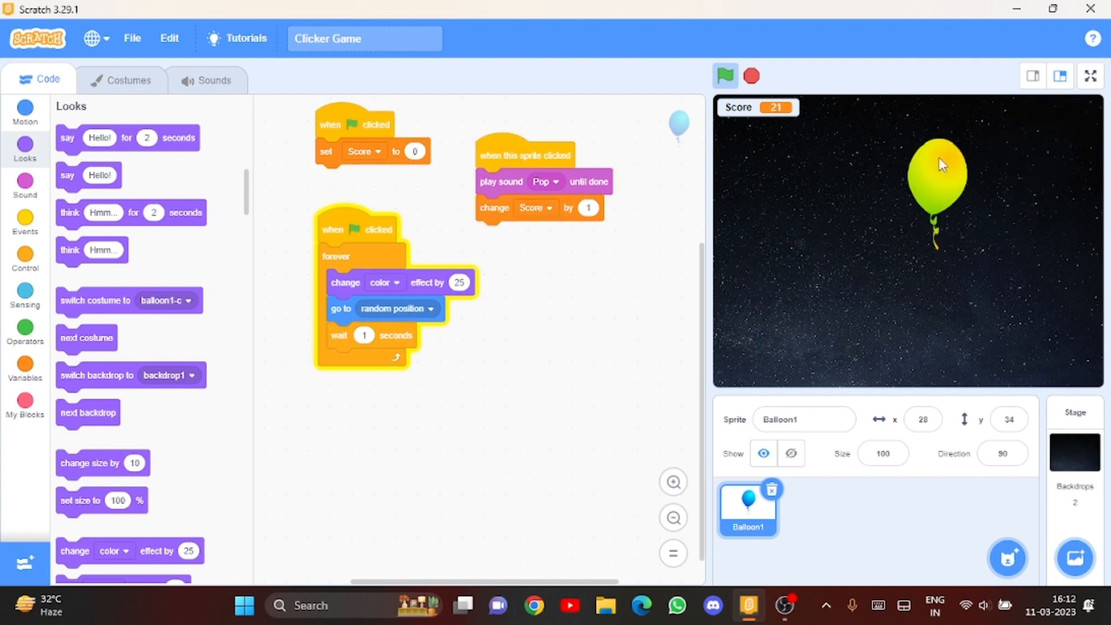
{"action": "left_click", "coordinate": [937, 164]}
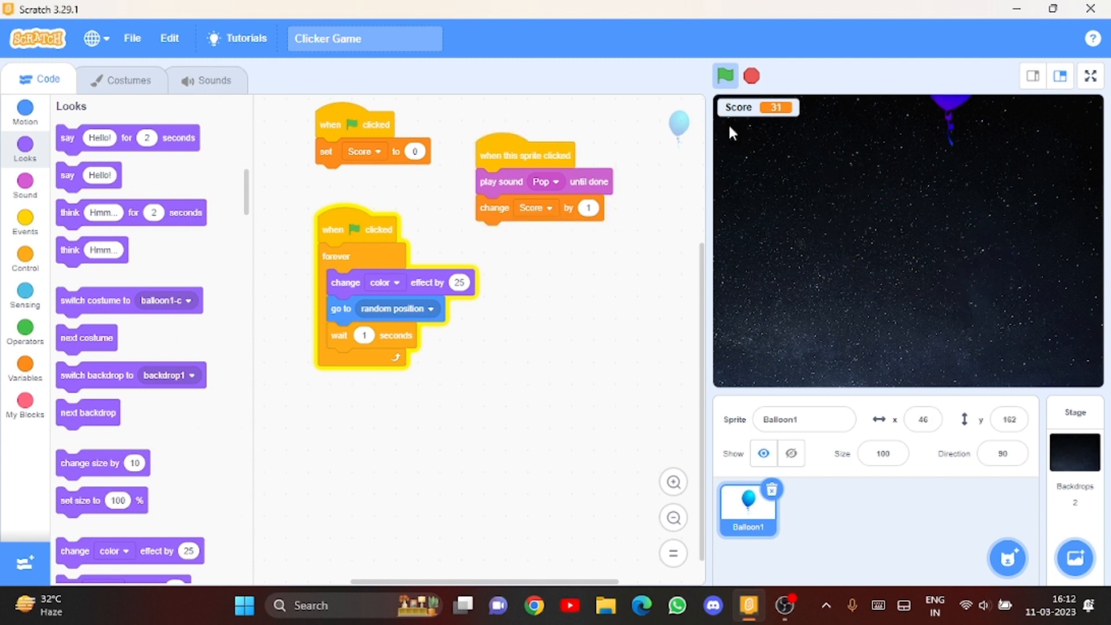
{"action": "left_click", "coordinate": [678, 128]}
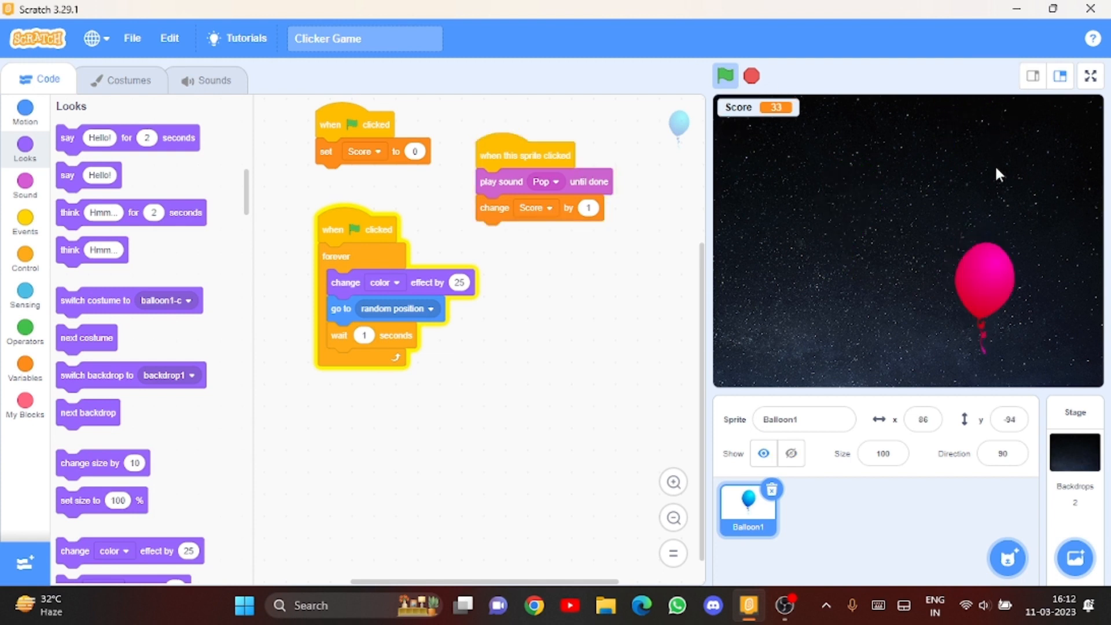
{"action": "left_click", "coordinate": [983, 290]}
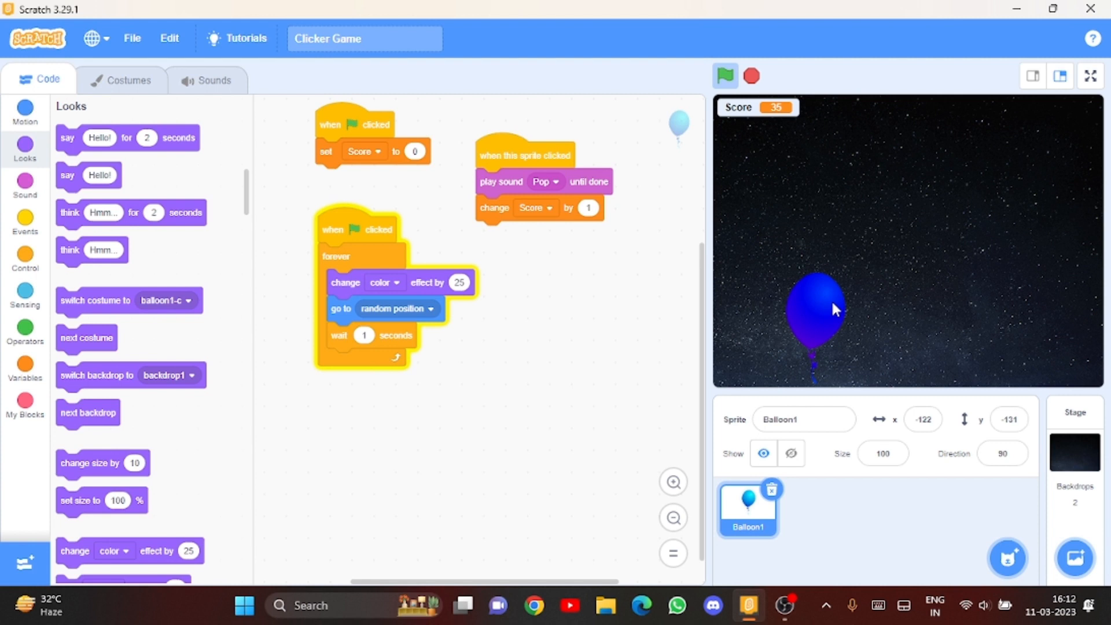
Step: Stop the game, restart it with the green flag so Score resets, and pop the balloon once
{"action": "left_click", "coordinate": [724, 77]}
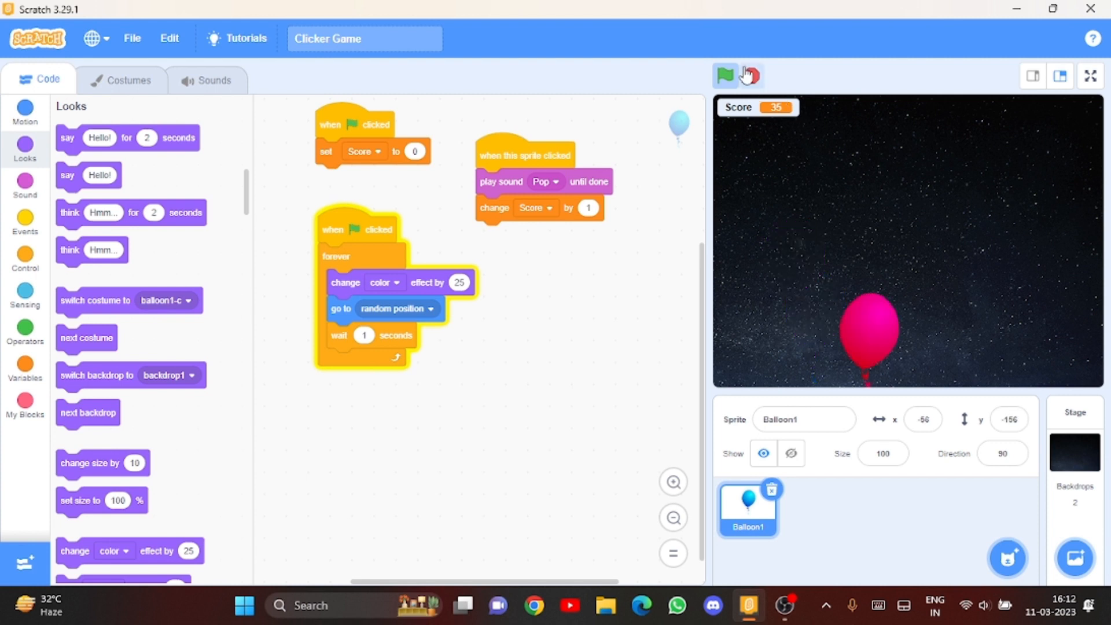
{"action": "left_click", "coordinate": [869, 333]}
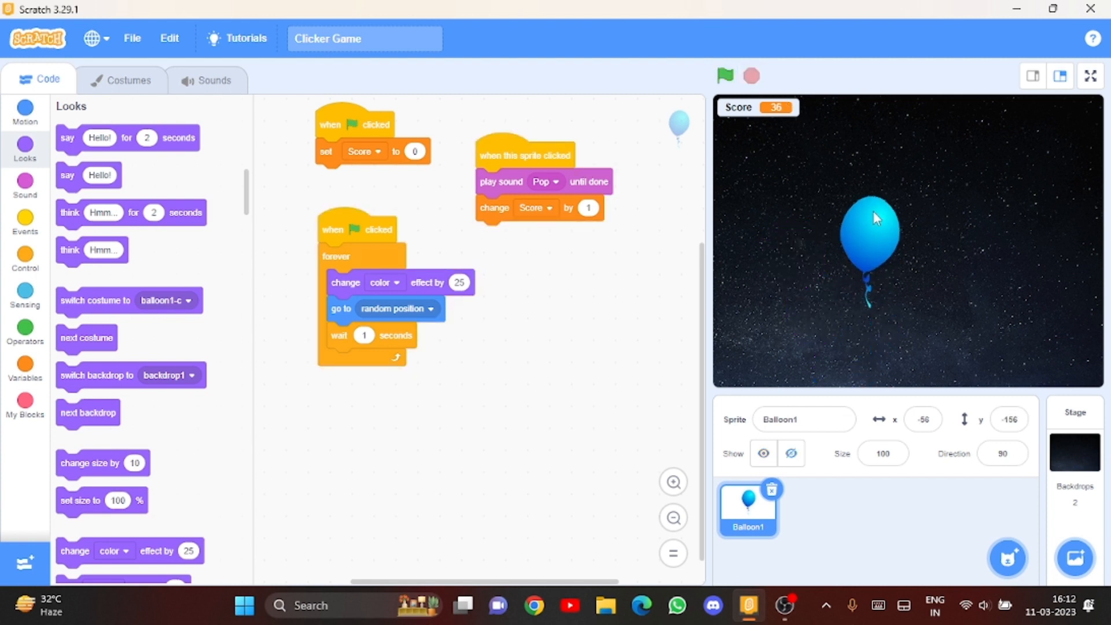
{"action": "left_click", "coordinate": [723, 77]}
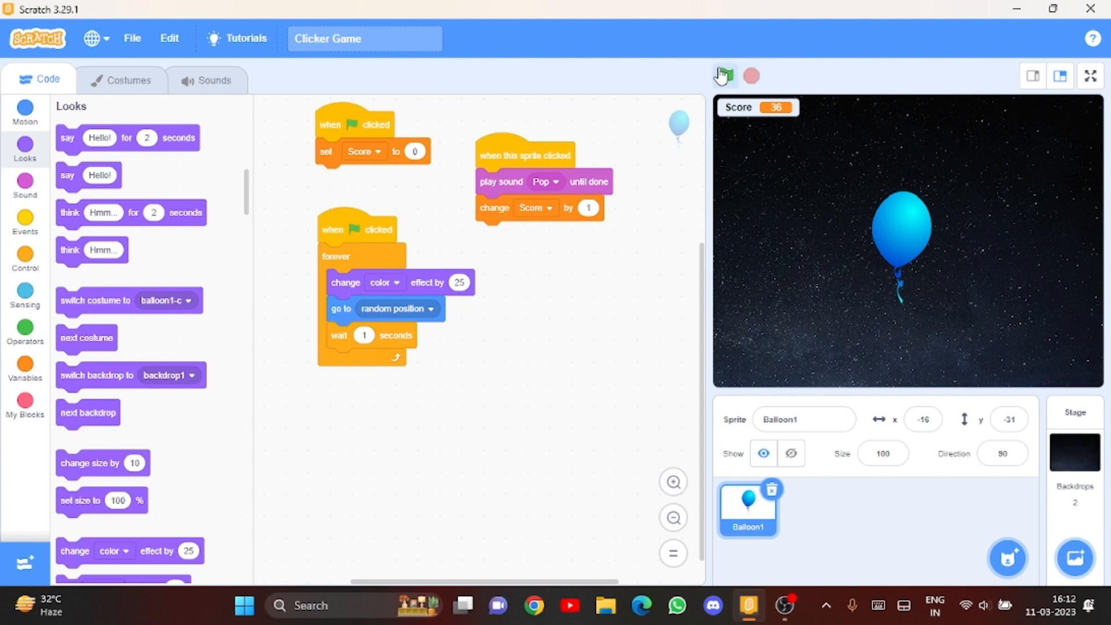
{"action": "left_click", "coordinate": [722, 77]}
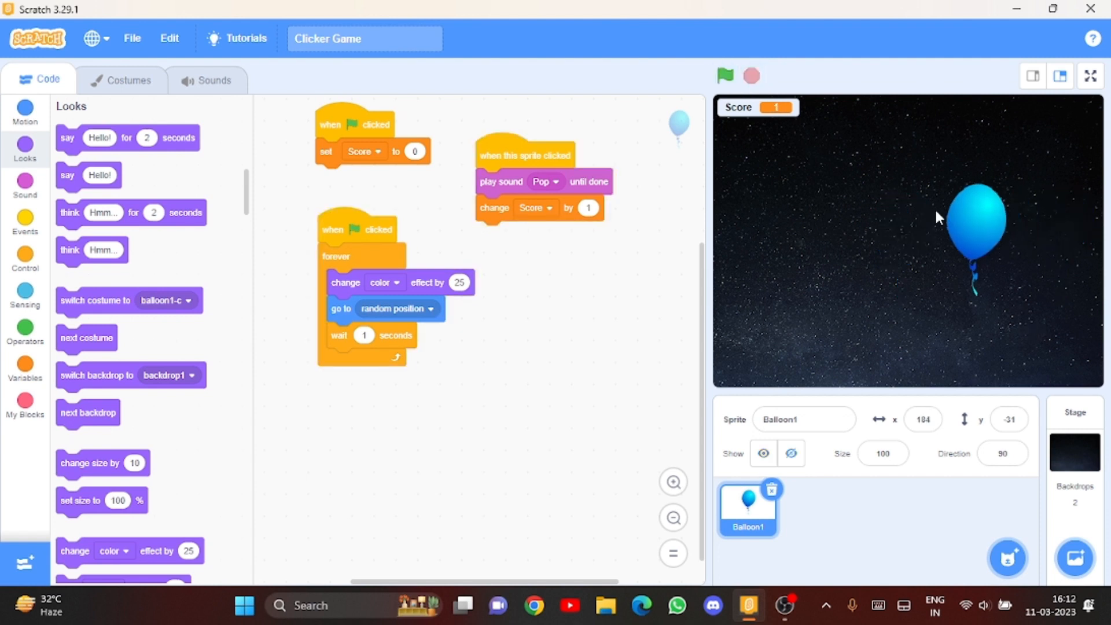